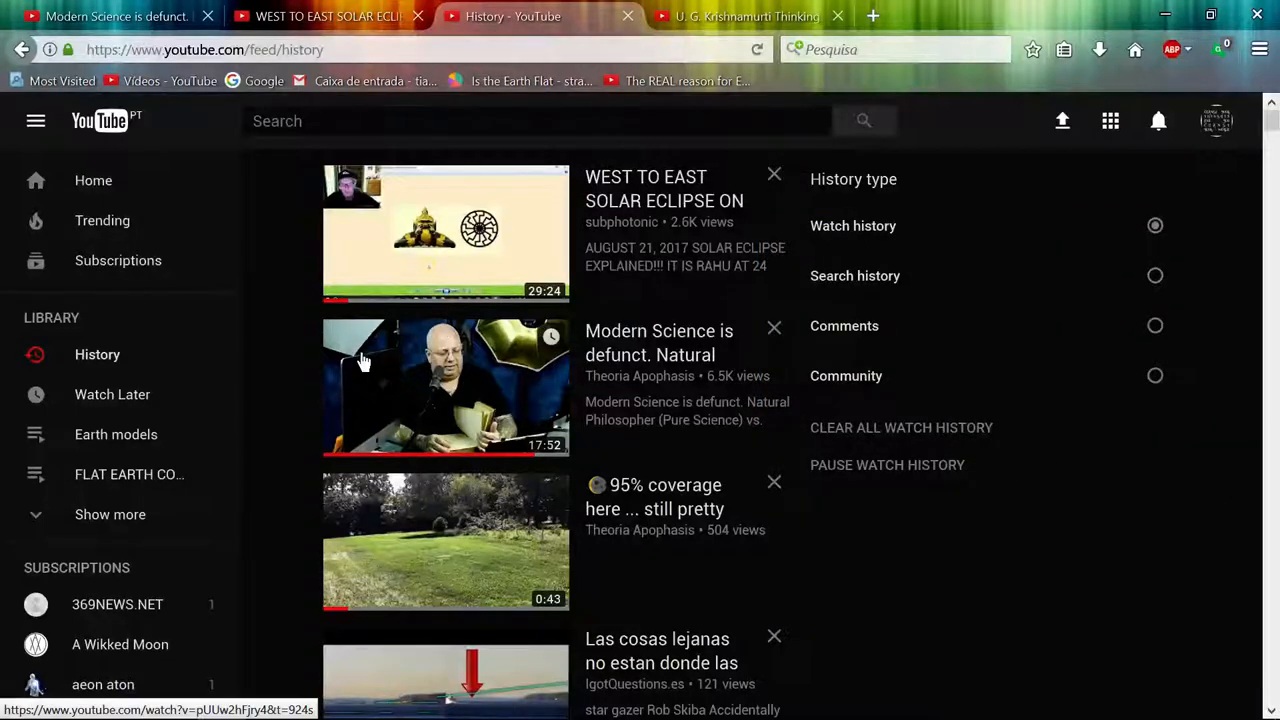
{"action": "mouse_move", "coordinate": [308, 328]}
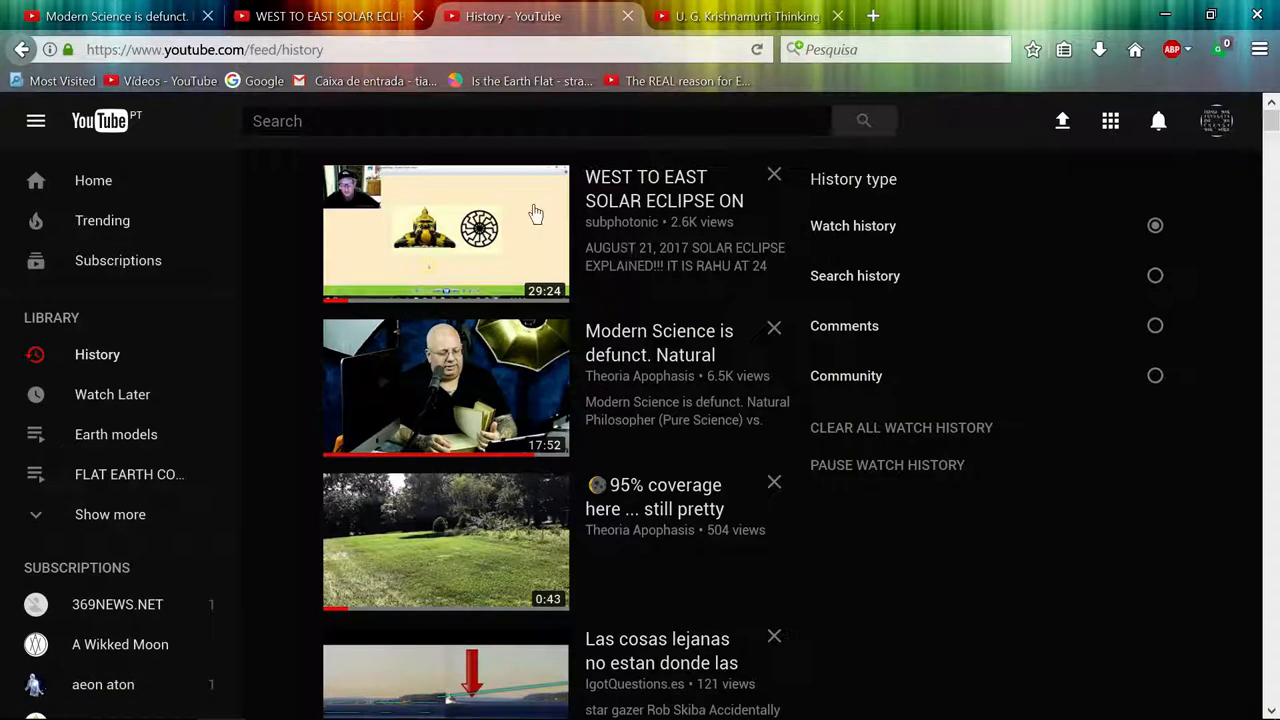
{"action": "mouse_move", "coordinate": [348, 244]}
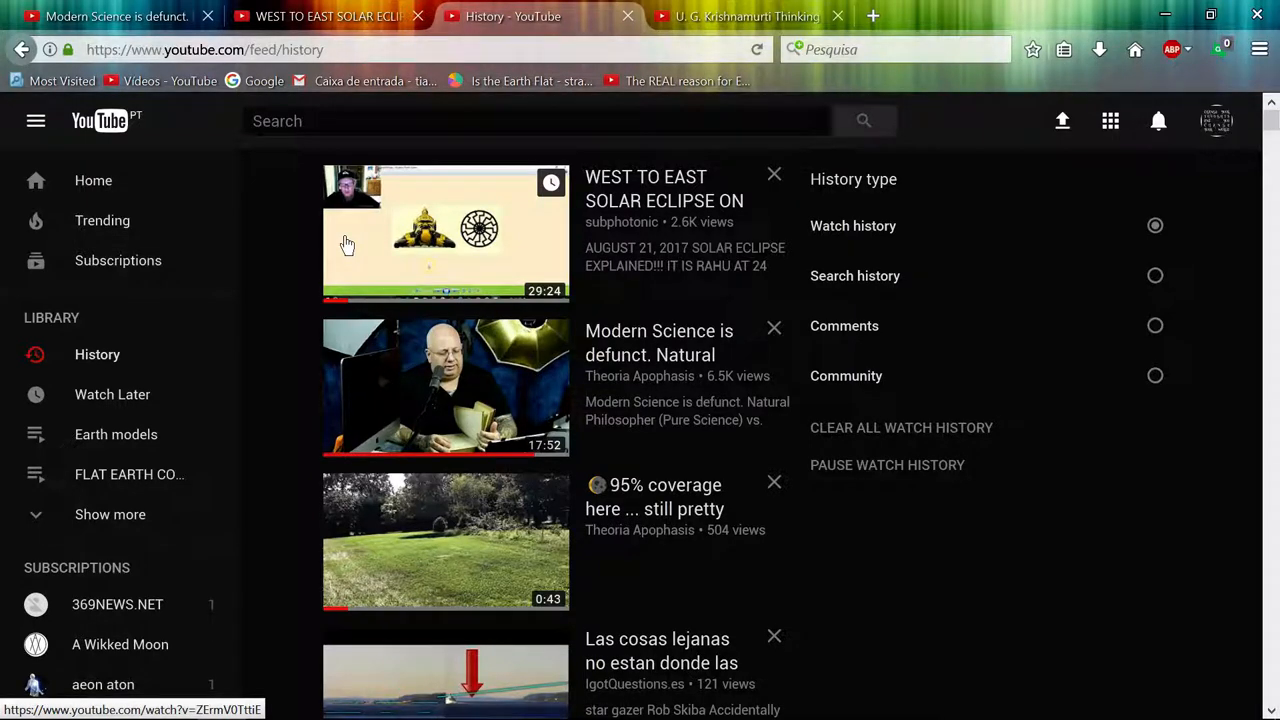
{"action": "mouse_move", "coordinate": [384, 260]}
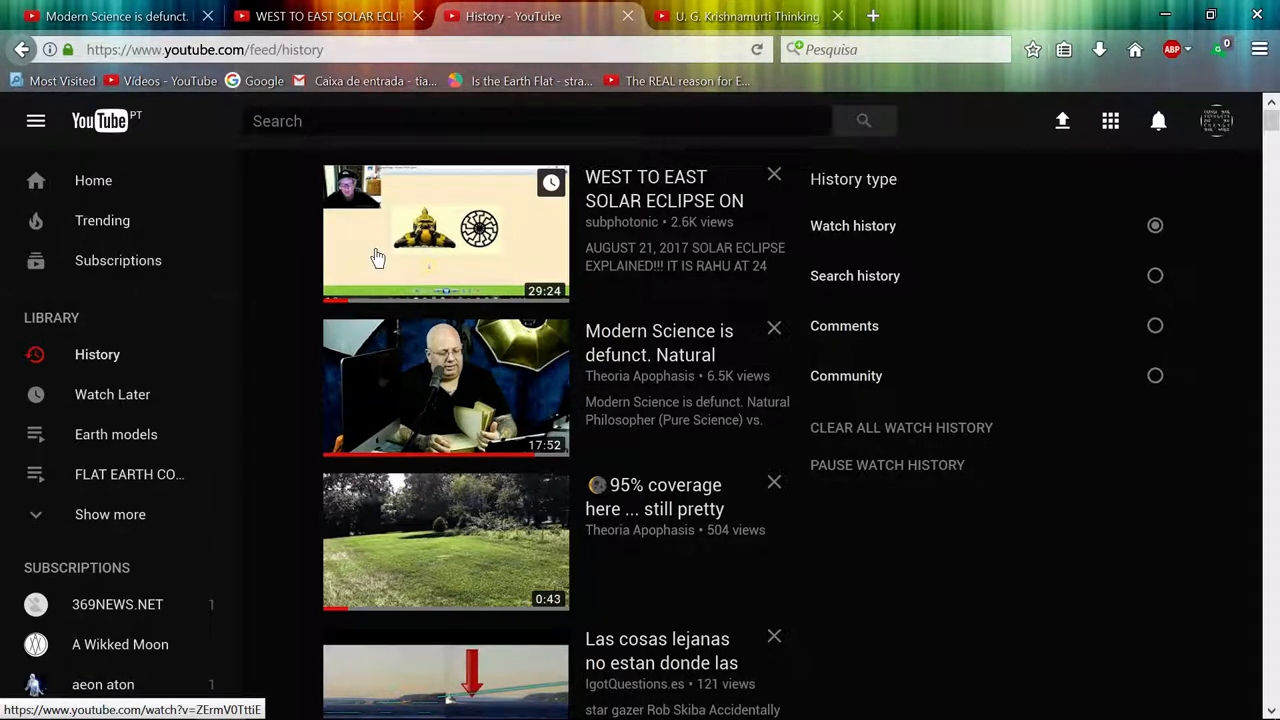
{"action": "mouse_move", "coordinate": [352, 244]}
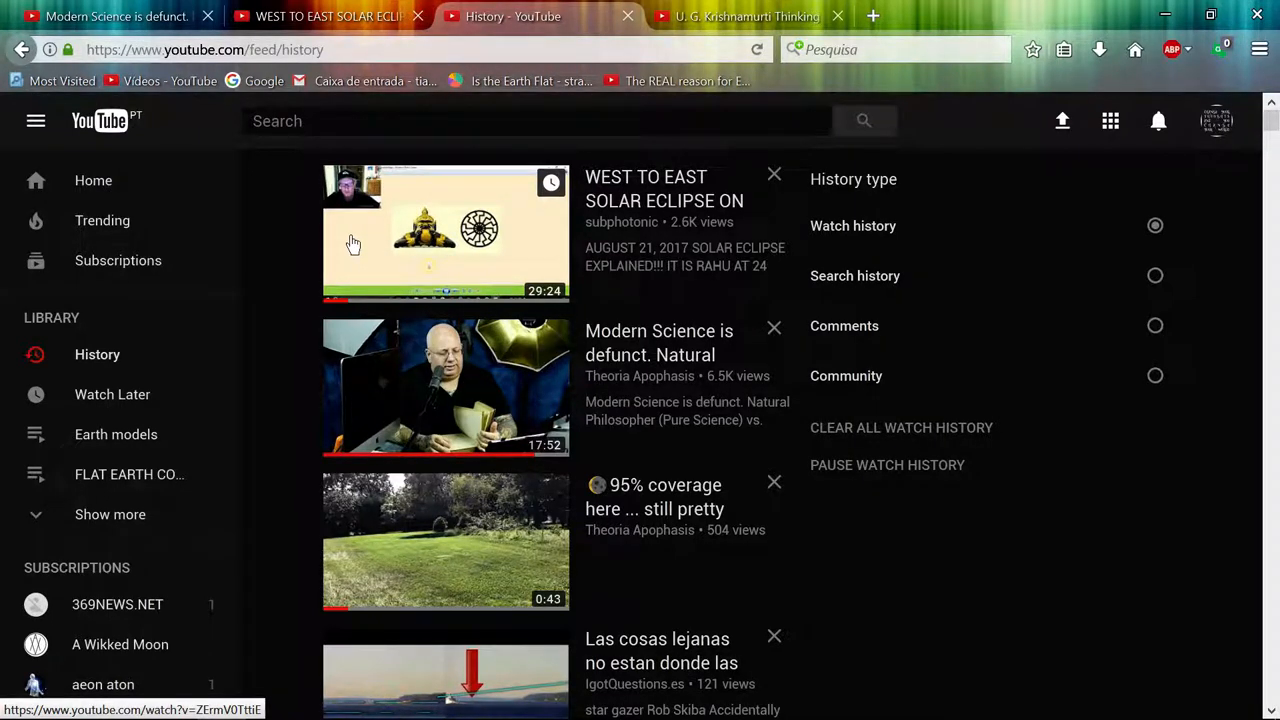
{"action": "mouse_move", "coordinate": [410, 248]}
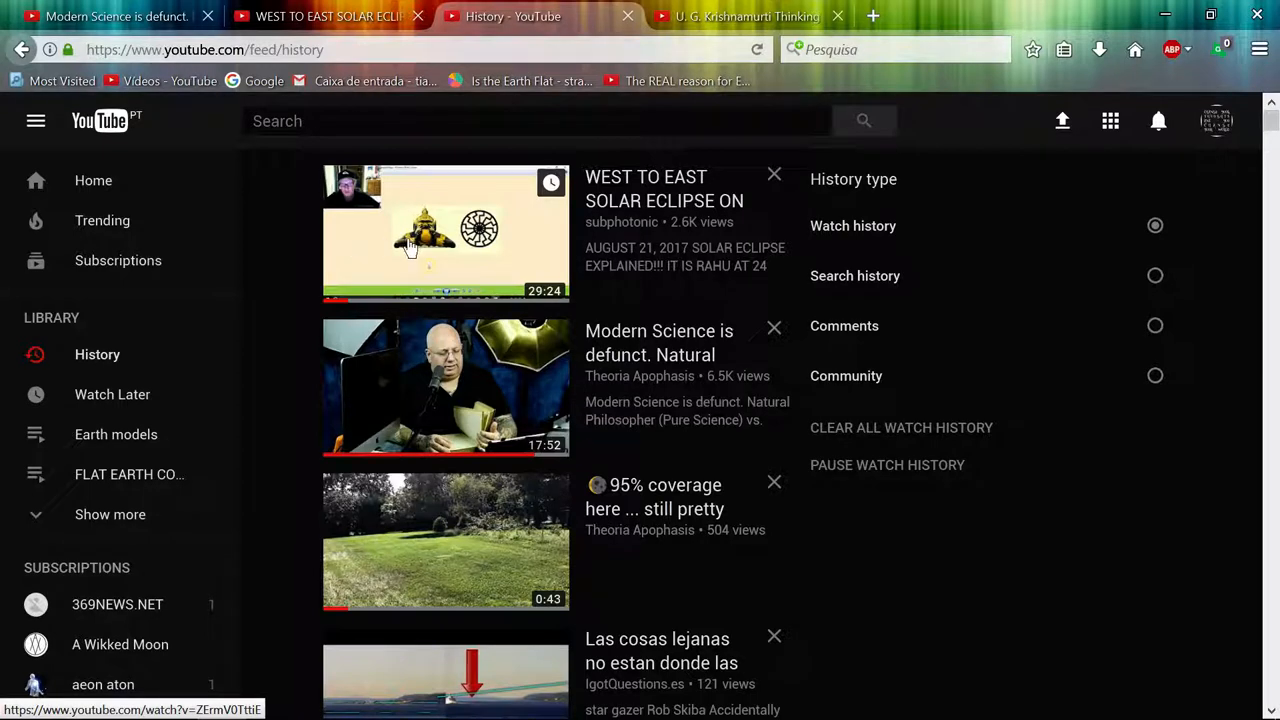
{"action": "mouse_move", "coordinate": [464, 240]}
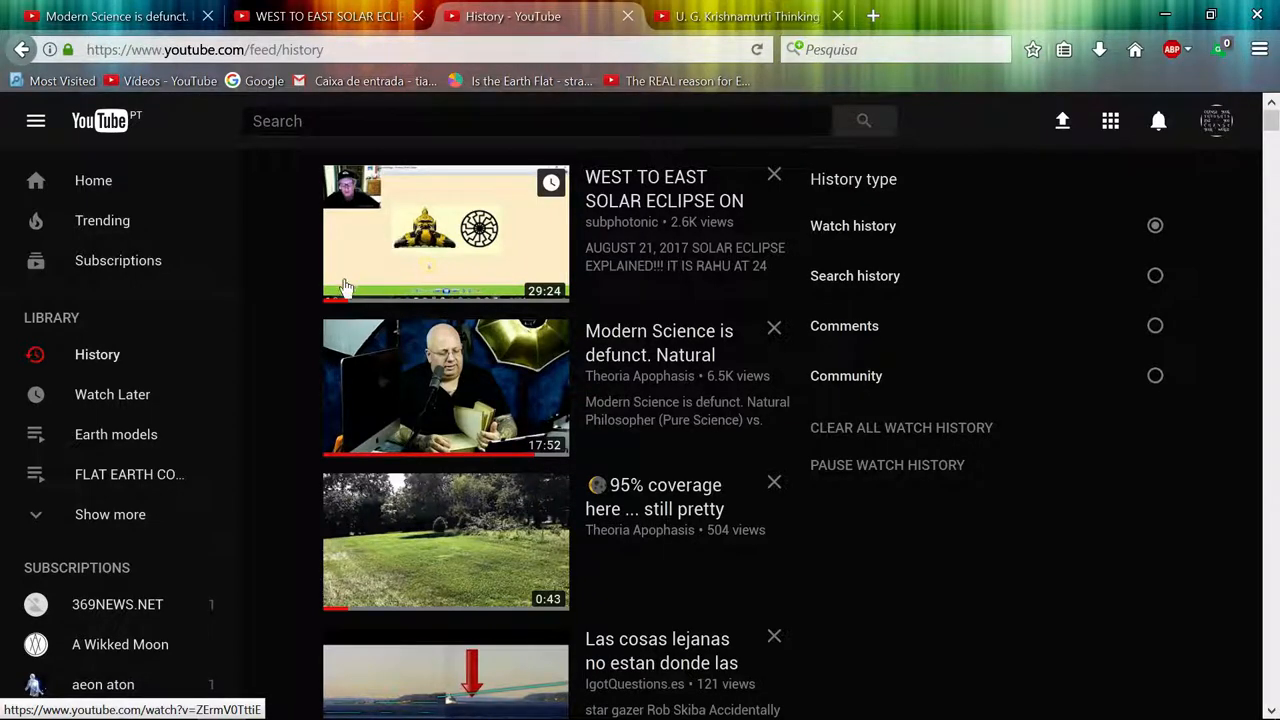
{"action": "mouse_move", "coordinate": [440, 246]}
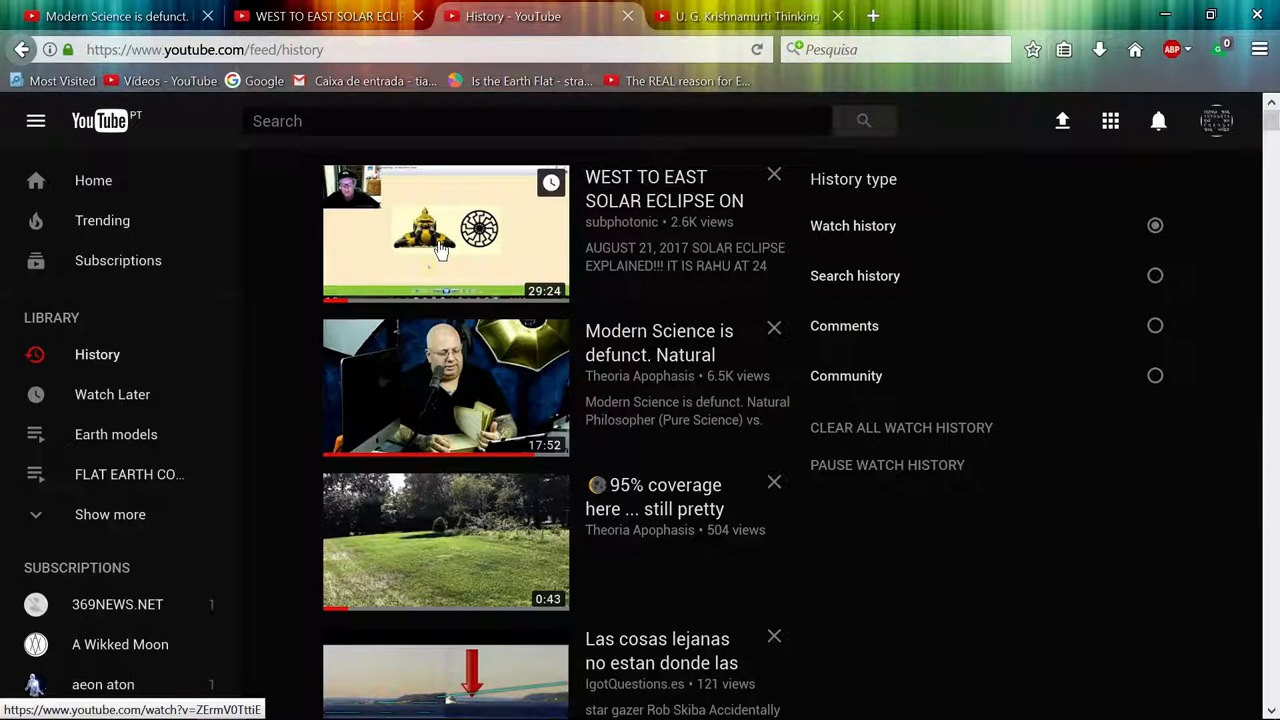
{"action": "mouse_move", "coordinate": [456, 232]}
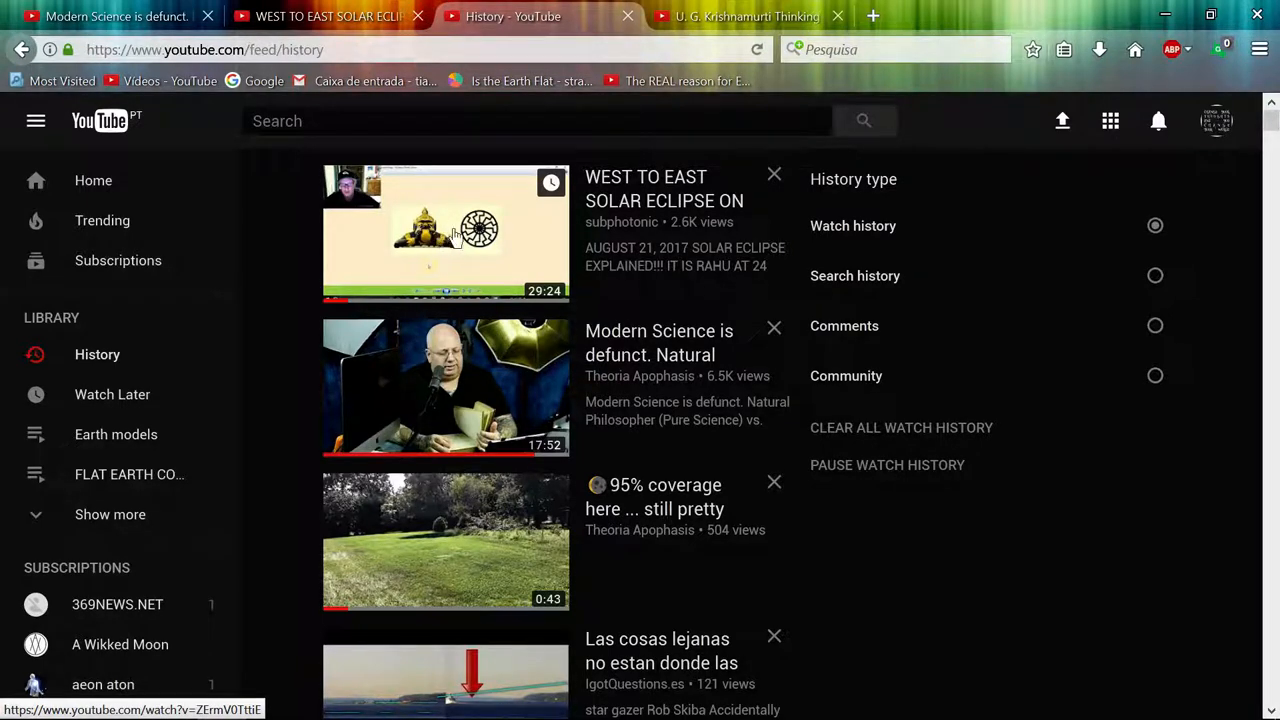
{"action": "mouse_move", "coordinate": [504, 272]}
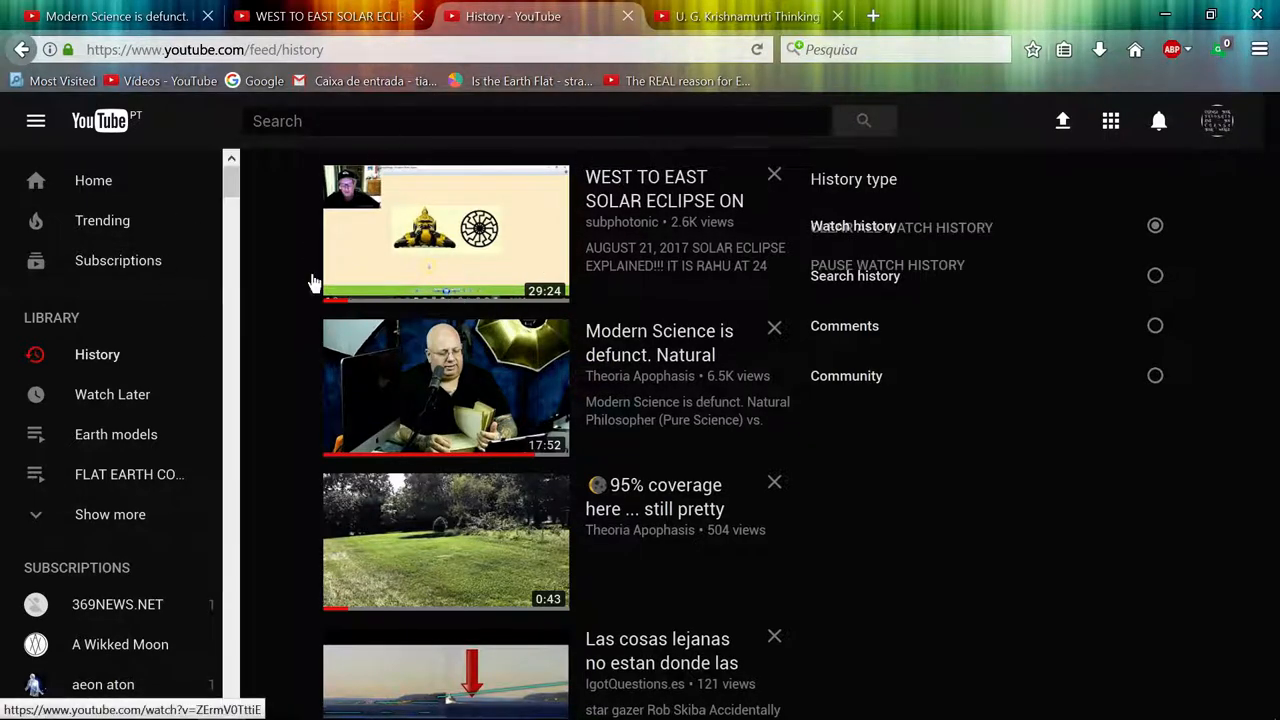
Scroll down the watch history to reach the Geocentric VS Heliocentric Daily orbit video.
{"action": "scroll", "scroll_direction": "down", "scroll_amount": 3}
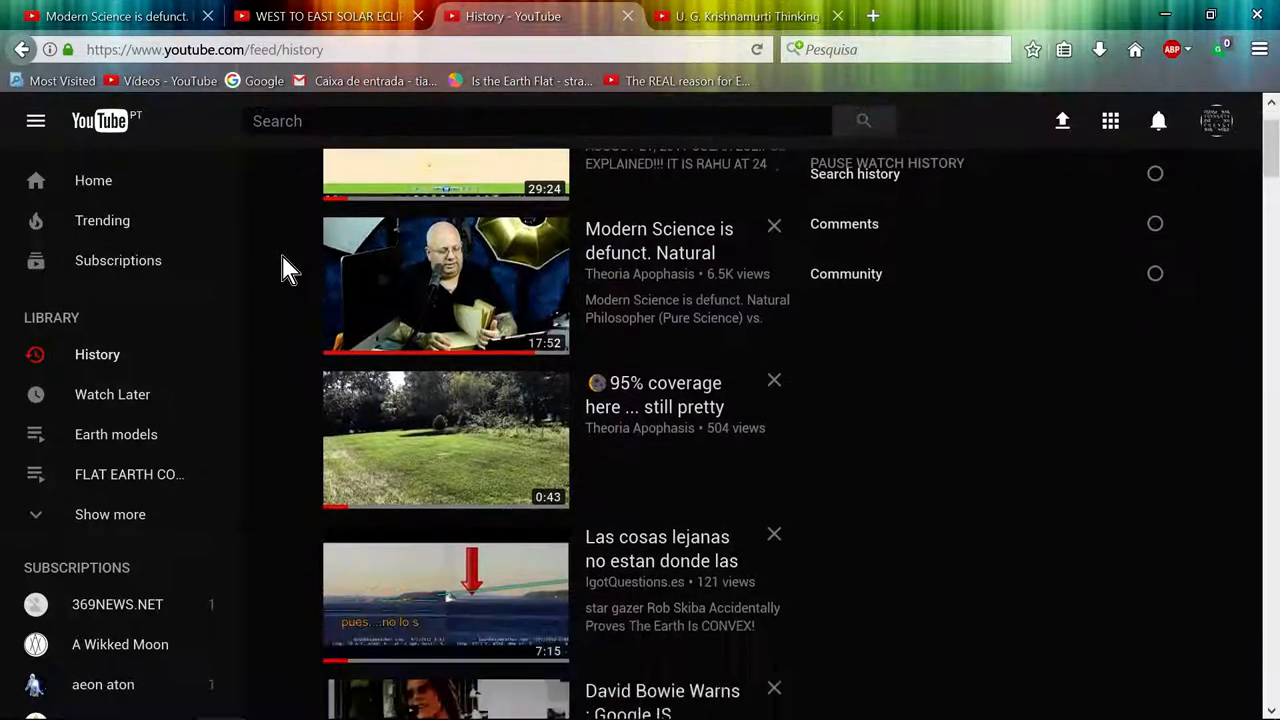
{"action": "scroll", "scroll_direction": "down", "scroll_amount": 3}
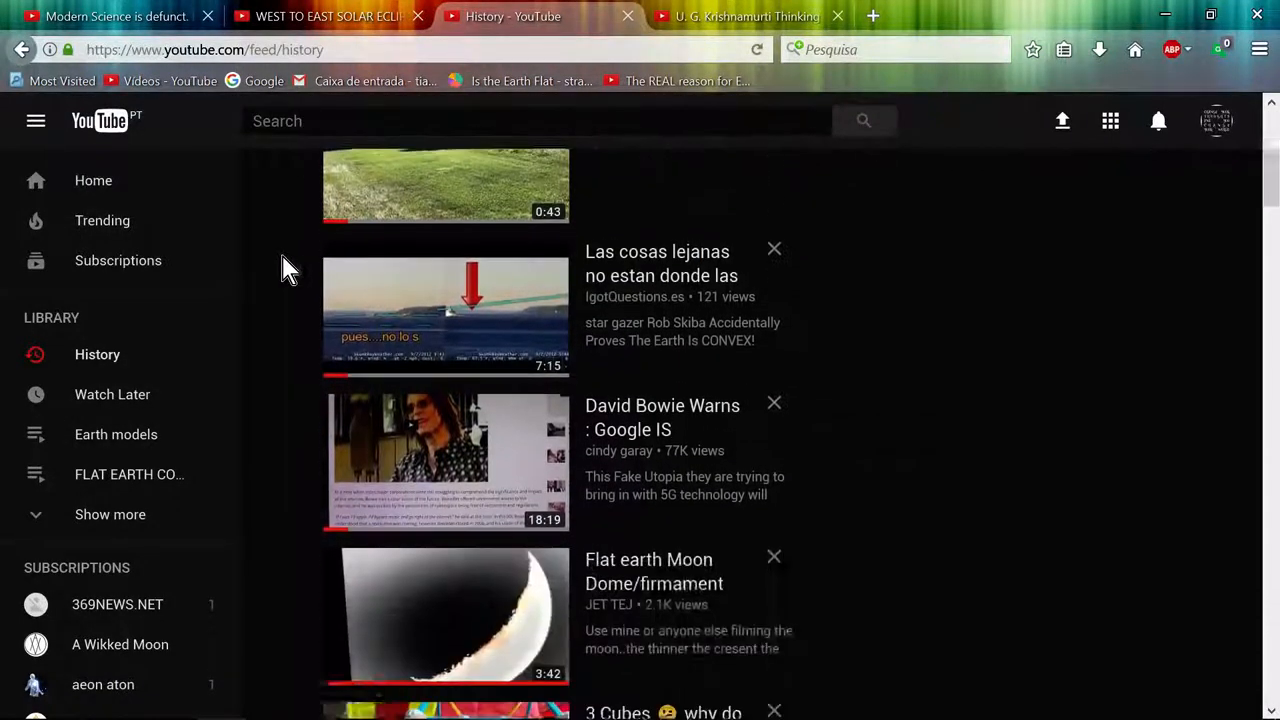
{"action": "scroll", "scroll_direction": "down", "scroll_amount": 3}
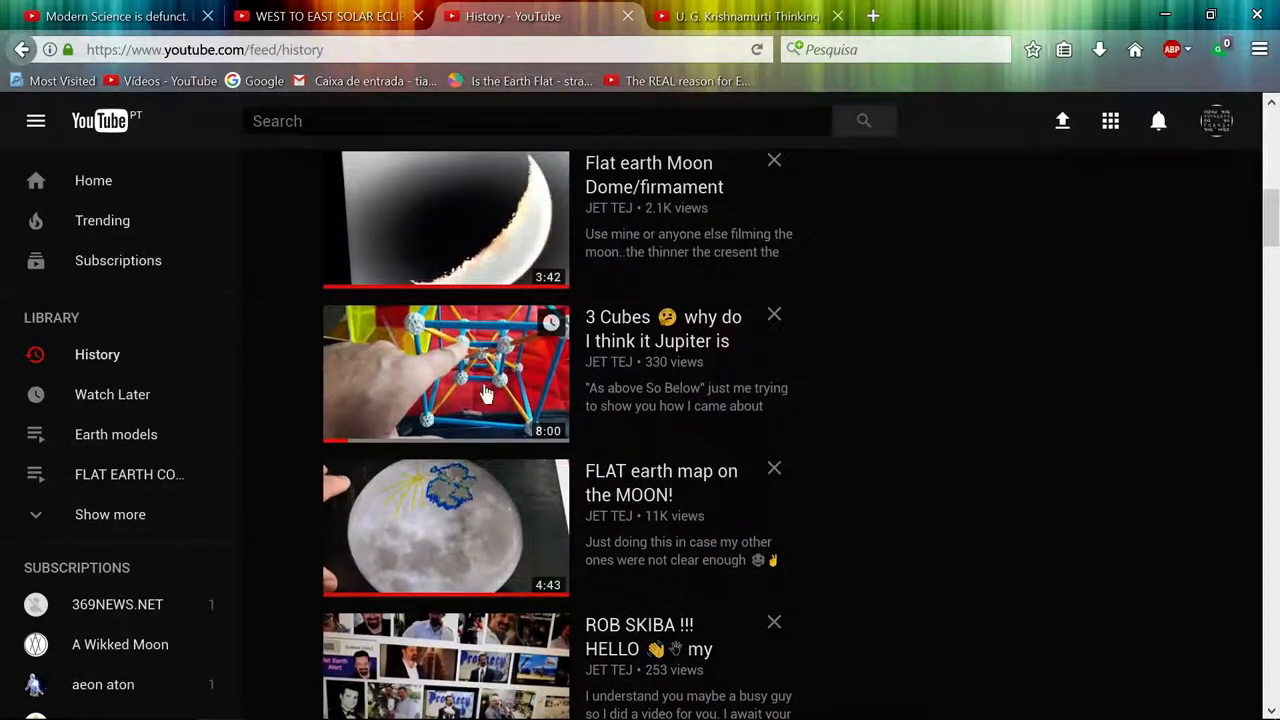
{"action": "mouse_move", "coordinate": [448, 368]}
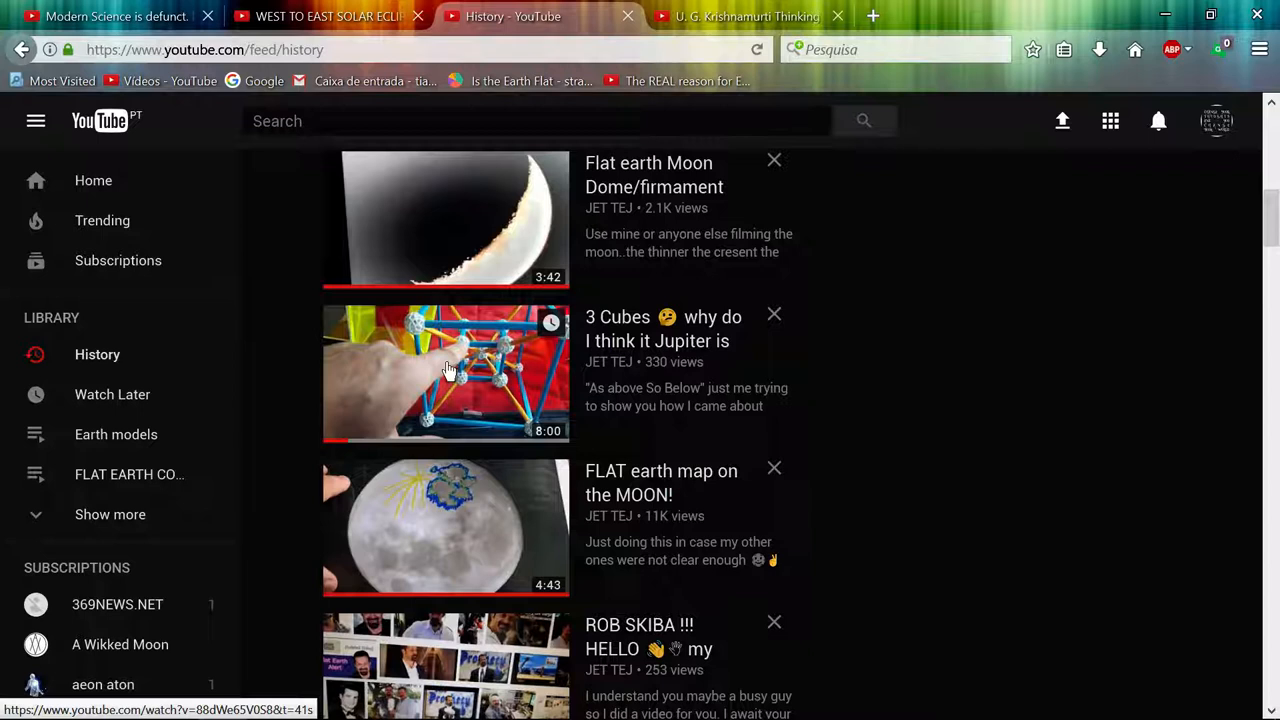
{"action": "mouse_move", "coordinate": [366, 336]}
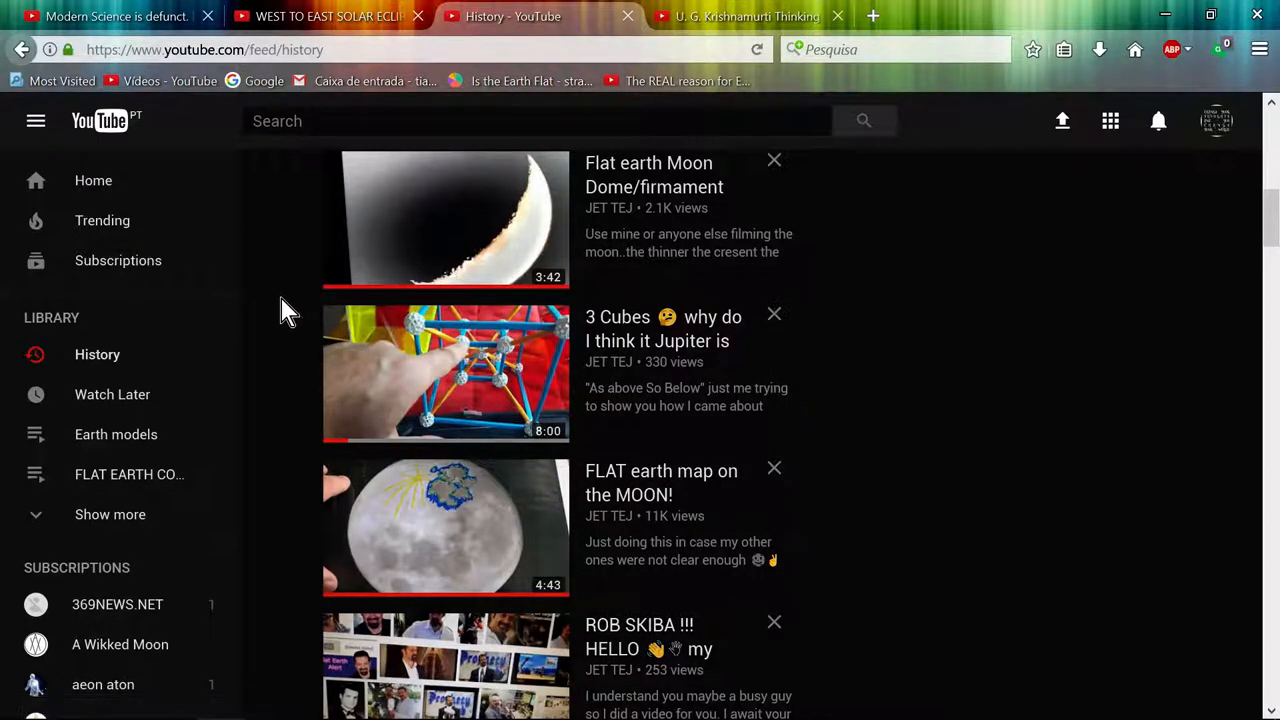
{"action": "scroll", "scroll_direction": "down", "scroll_amount": 3}
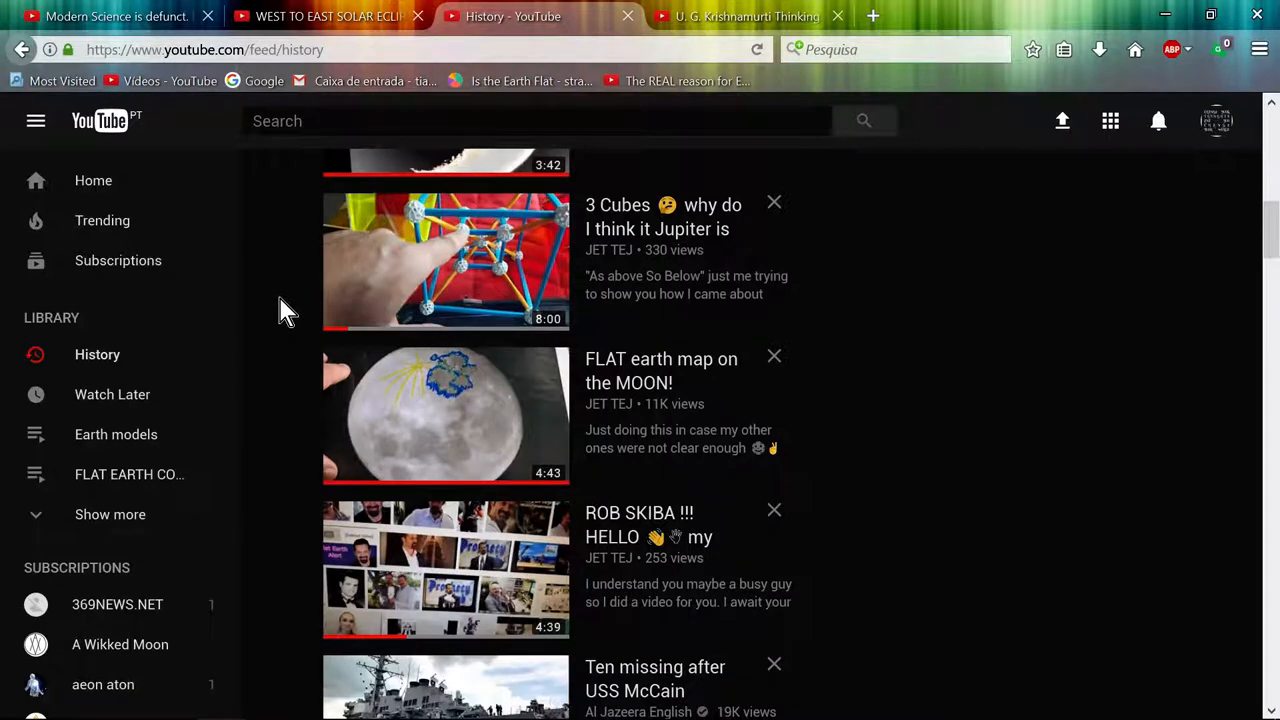
{"action": "scroll", "scroll_direction": "down", "scroll_amount": 3}
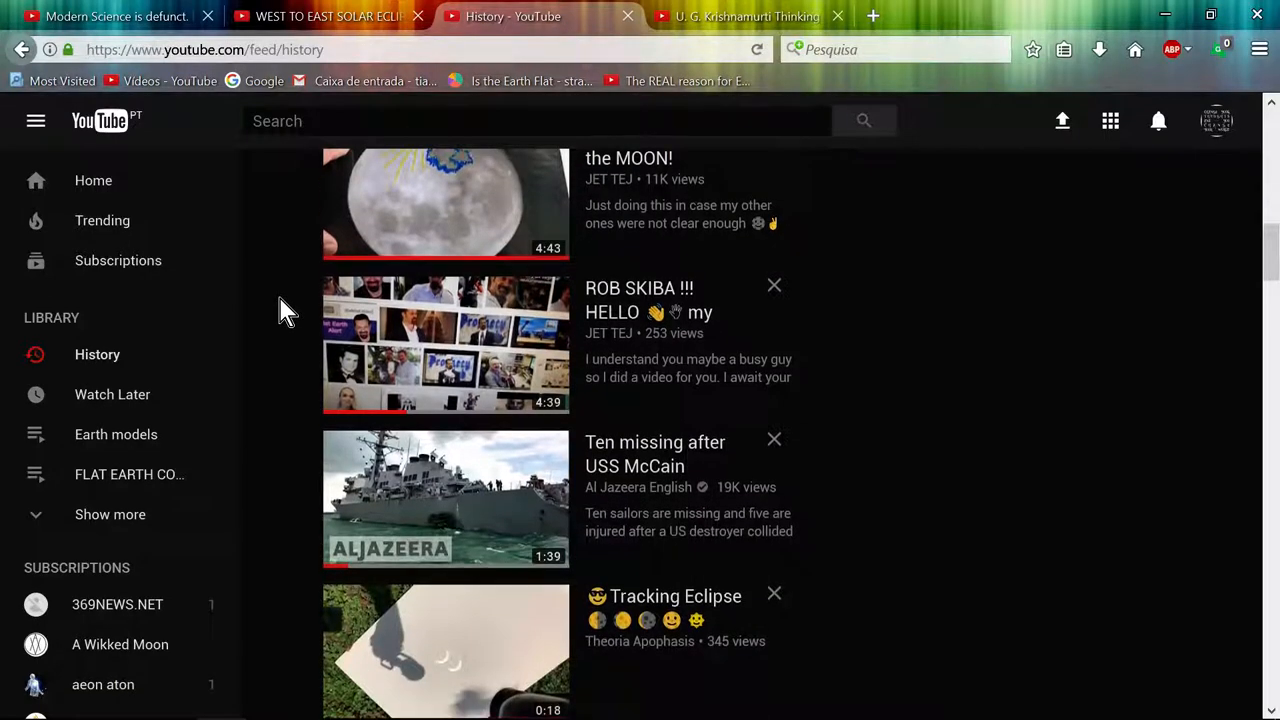
{"action": "scroll", "scroll_direction": "down", "scroll_amount": 3}
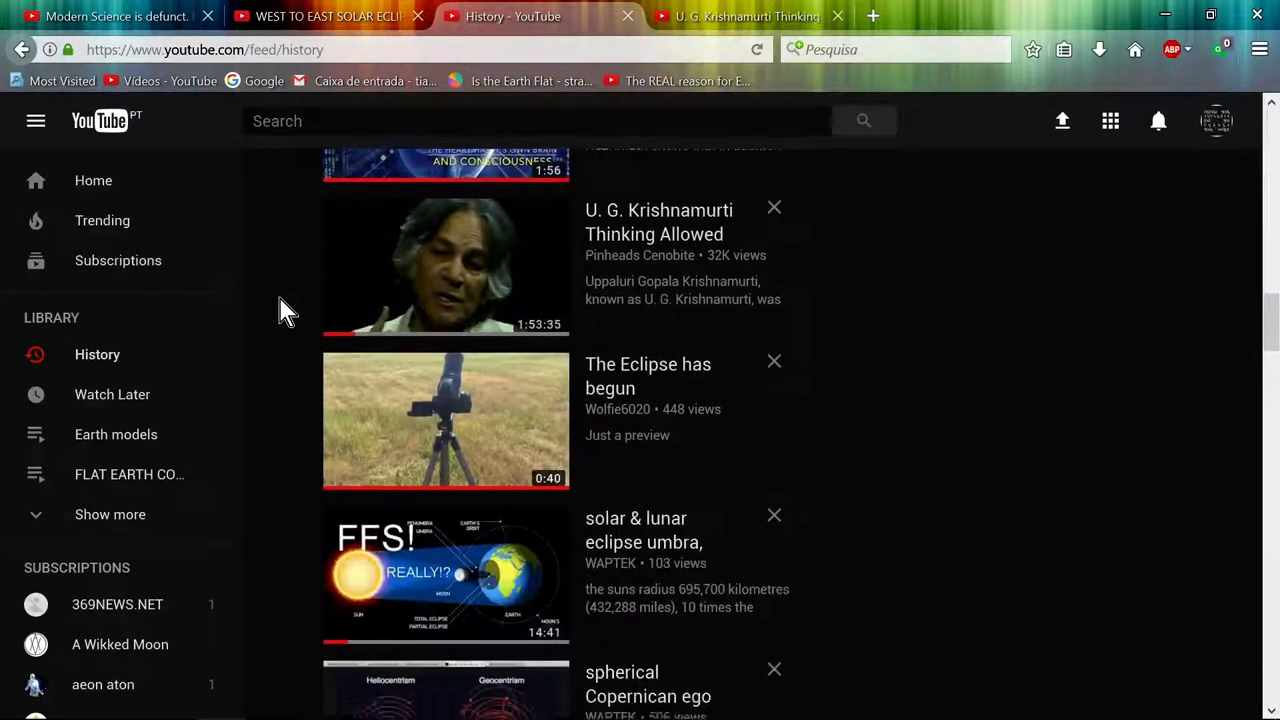
{"action": "scroll", "scroll_direction": "down", "scroll_amount": 3}
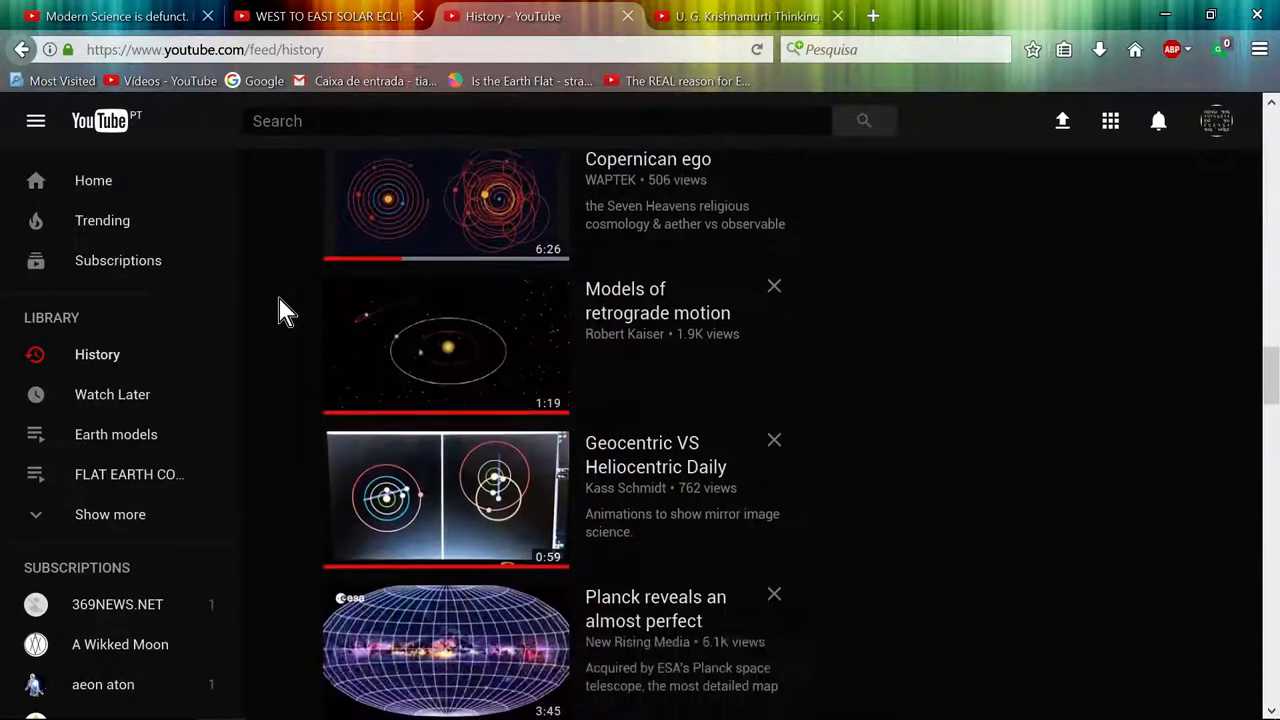
{"action": "scroll", "scroll_direction": "down", "scroll_amount": 3}
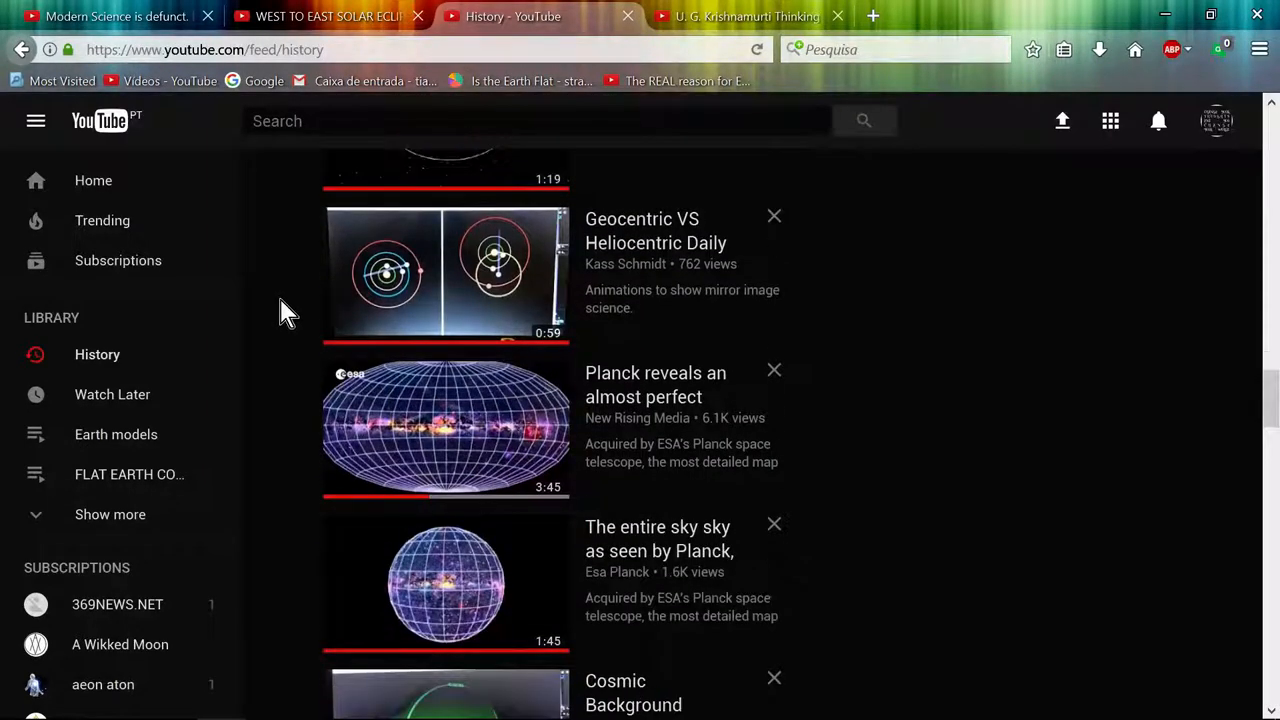
{"action": "mouse_move", "coordinate": [470, 288]}
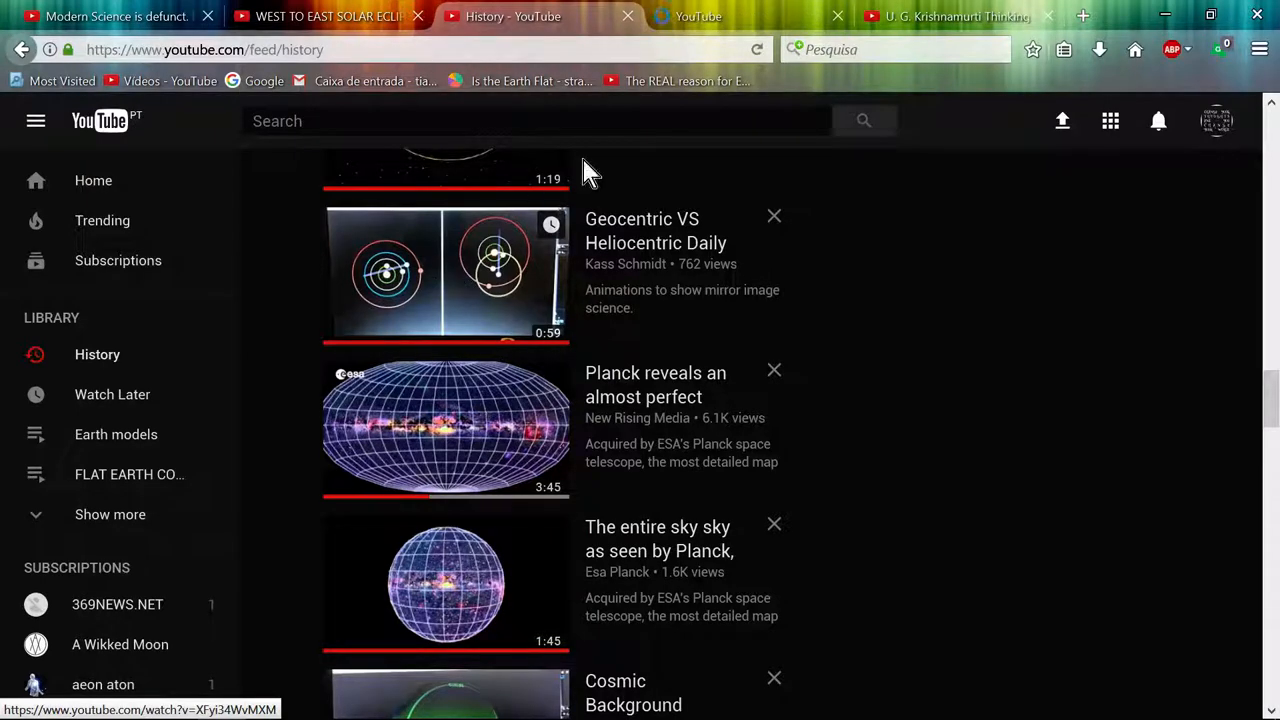
Switch to the newly opened Daily Orbits Animation video tab.
{"action": "left_click", "coordinate": [444, 272]}
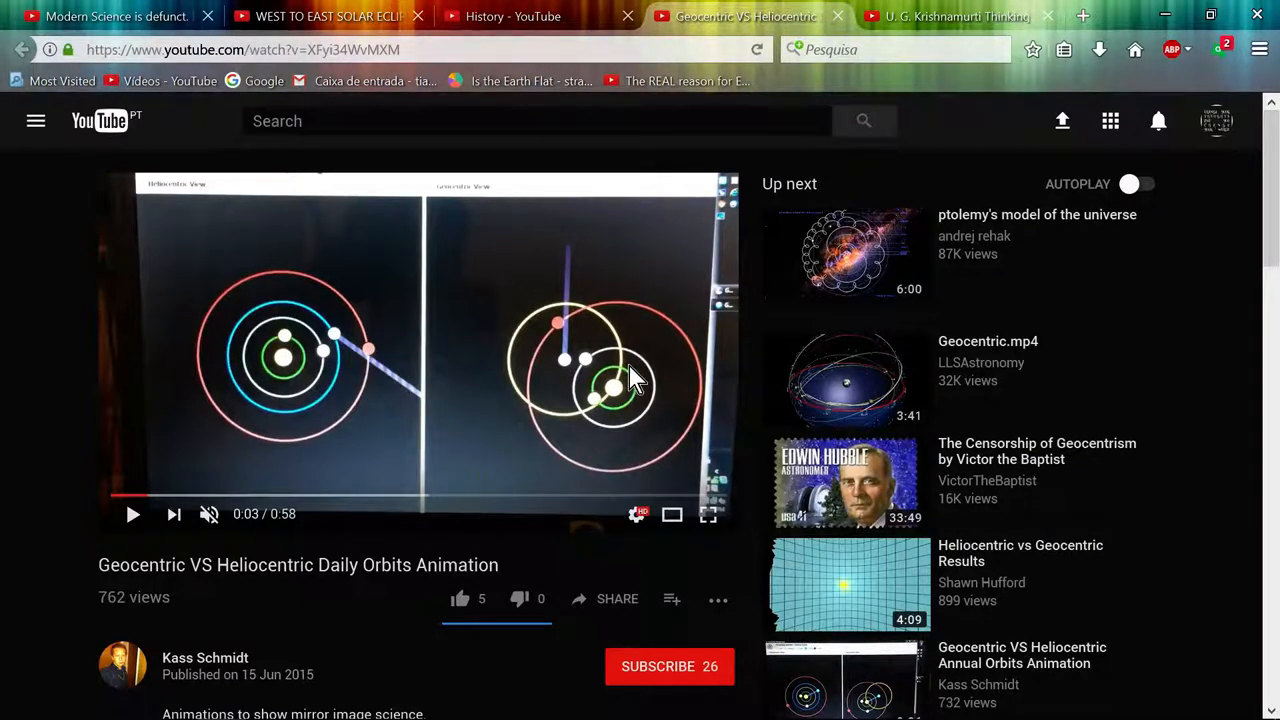
{"action": "mouse_move", "coordinate": [622, 392]}
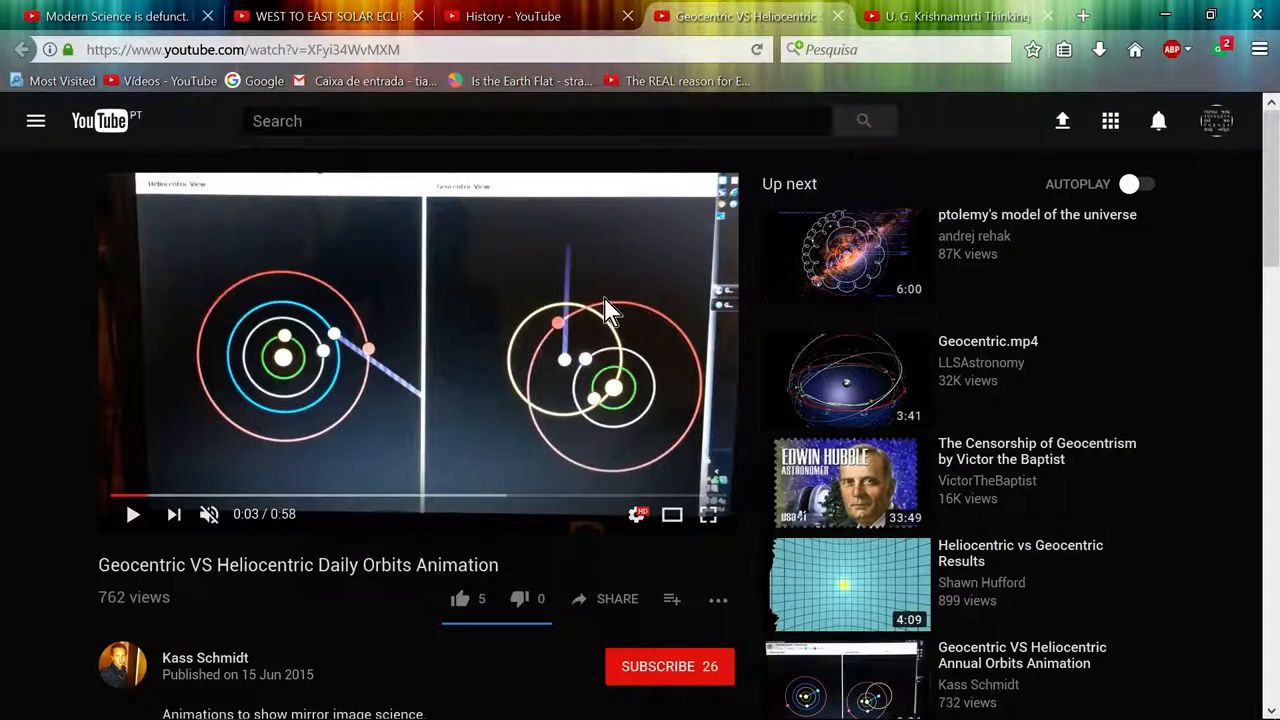
{"action": "mouse_move", "coordinate": [568, 370]}
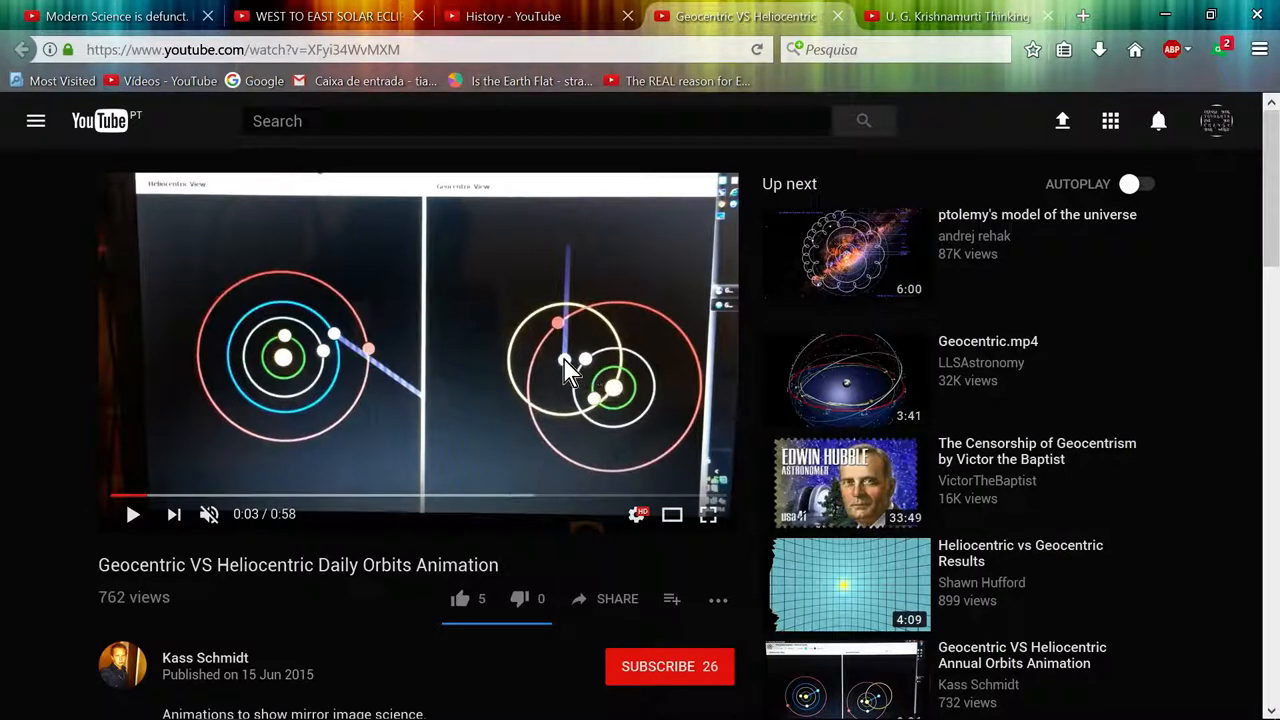
{"action": "mouse_move", "coordinate": [620, 390]}
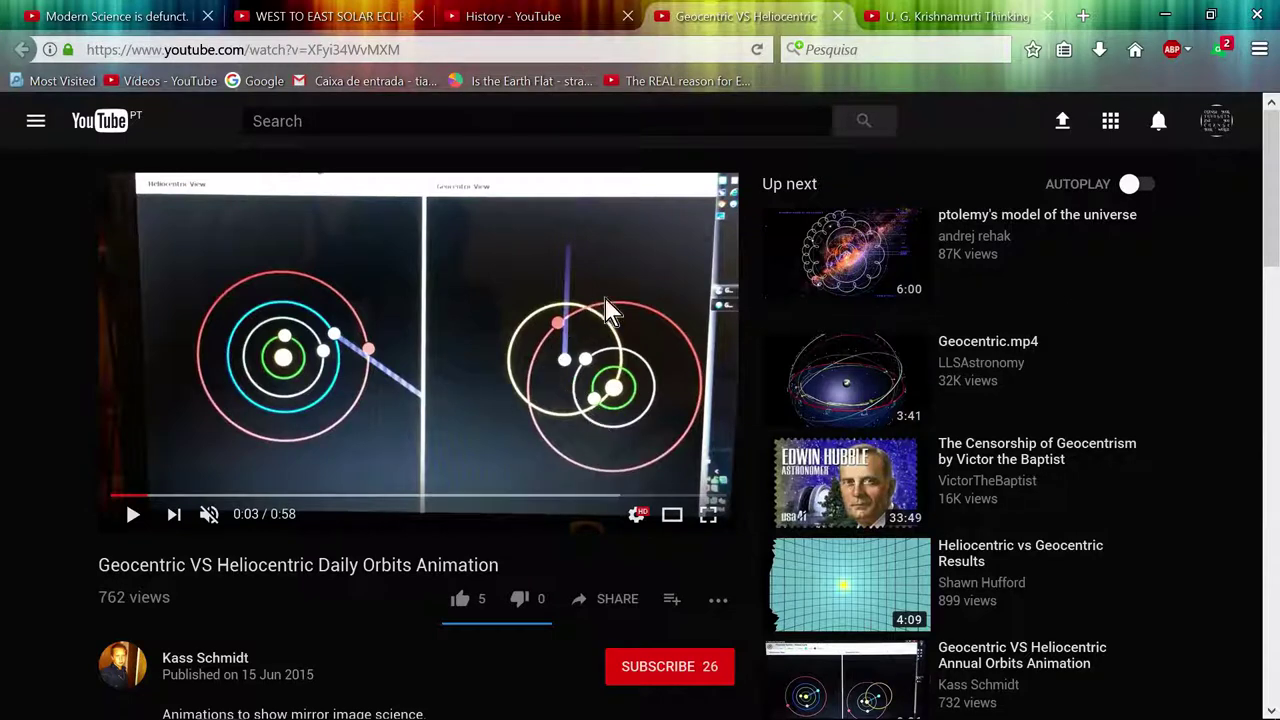
{"action": "mouse_move", "coordinate": [622, 374]}
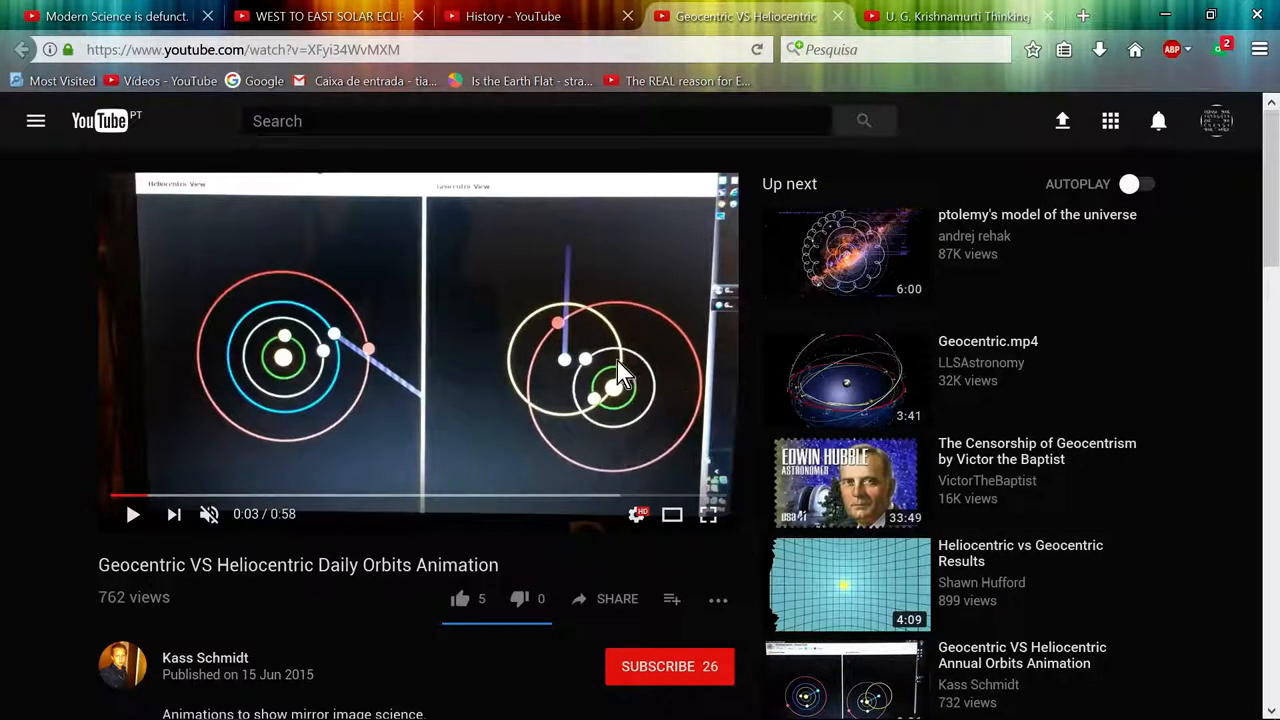
{"action": "mouse_move", "coordinate": [288, 368]}
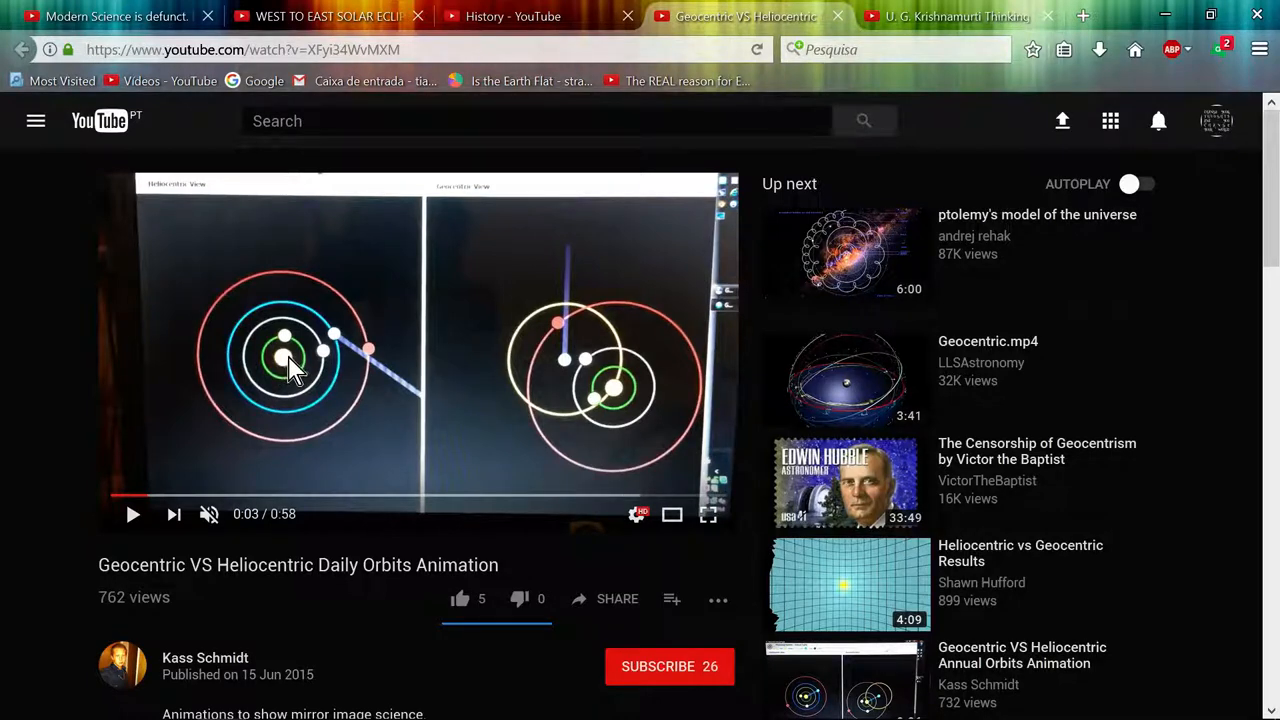
{"action": "mouse_move", "coordinate": [200, 444]}
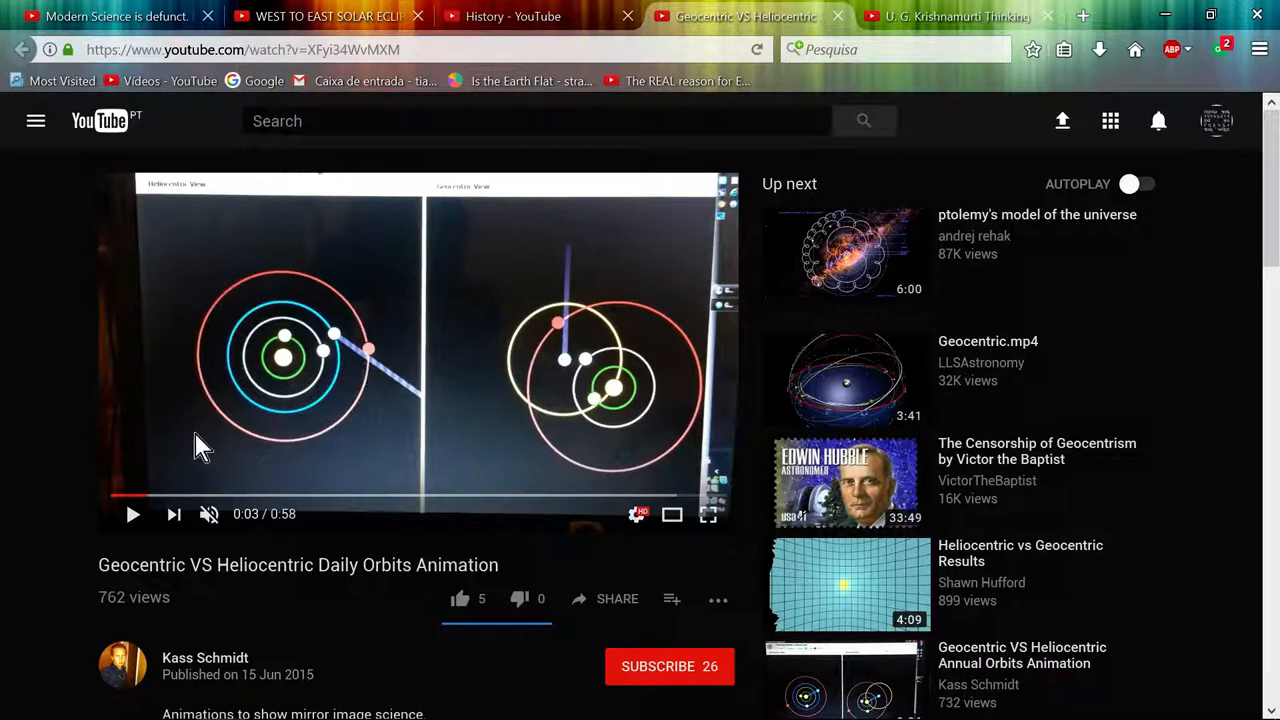
{"action": "mouse_move", "coordinate": [424, 340]}
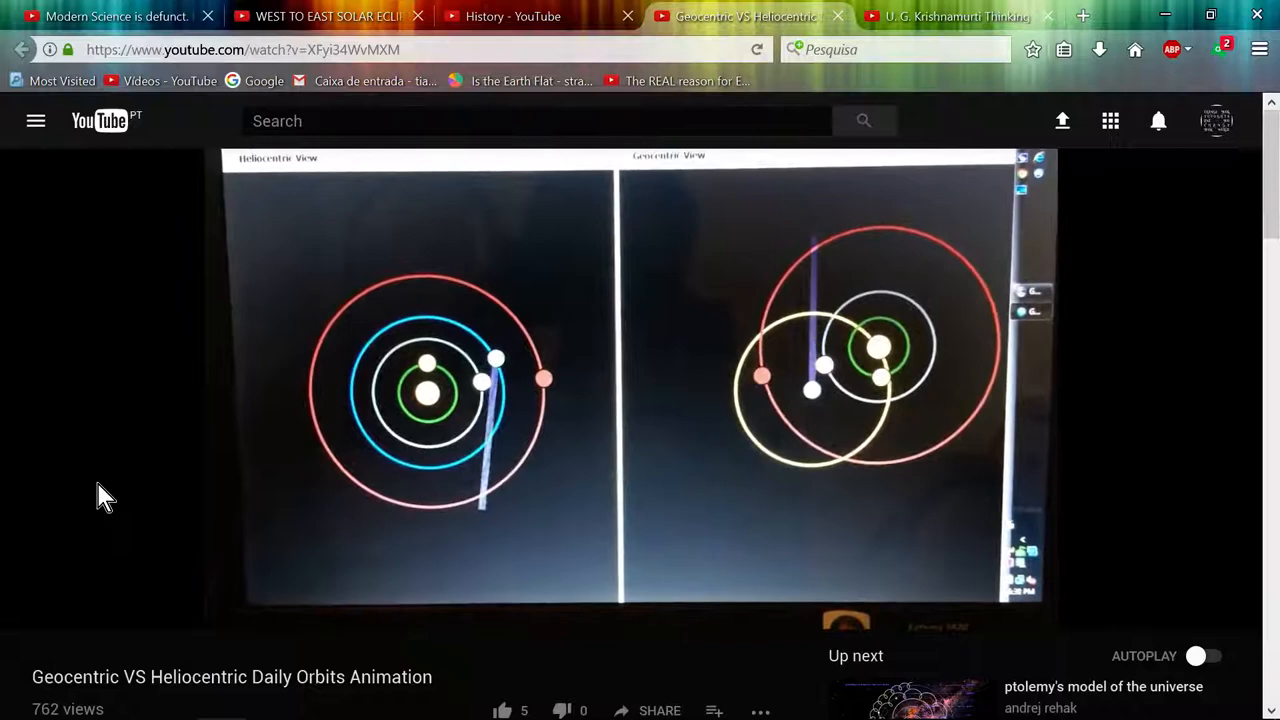
{"action": "mouse_move", "coordinate": [300, 296]}
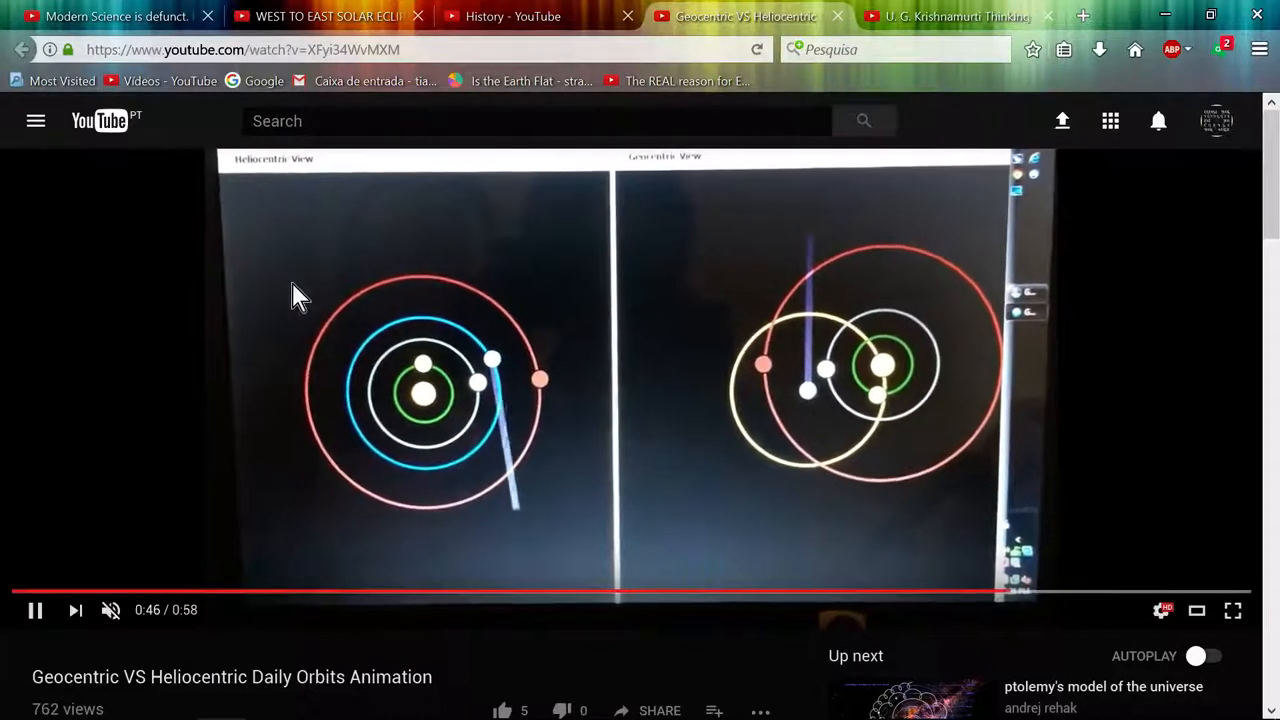
{"action": "mouse_move", "coordinate": [450, 434]}
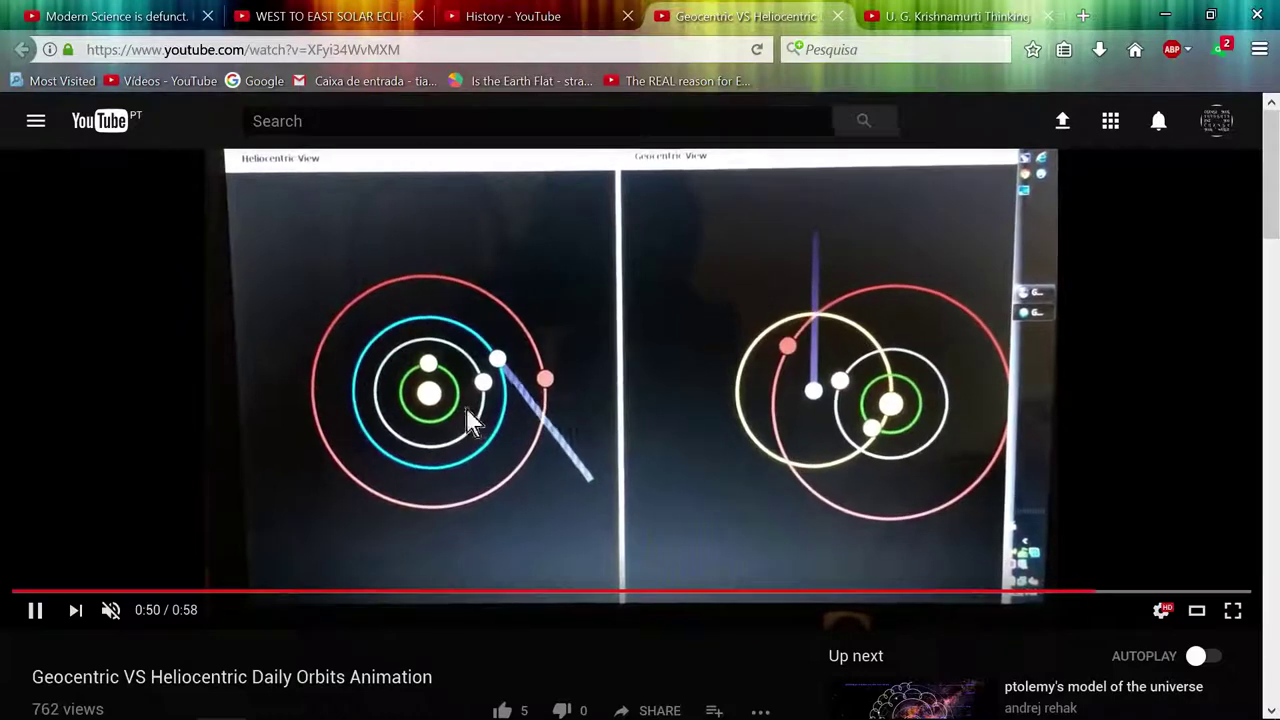
{"action": "mouse_move", "coordinate": [924, 436]}
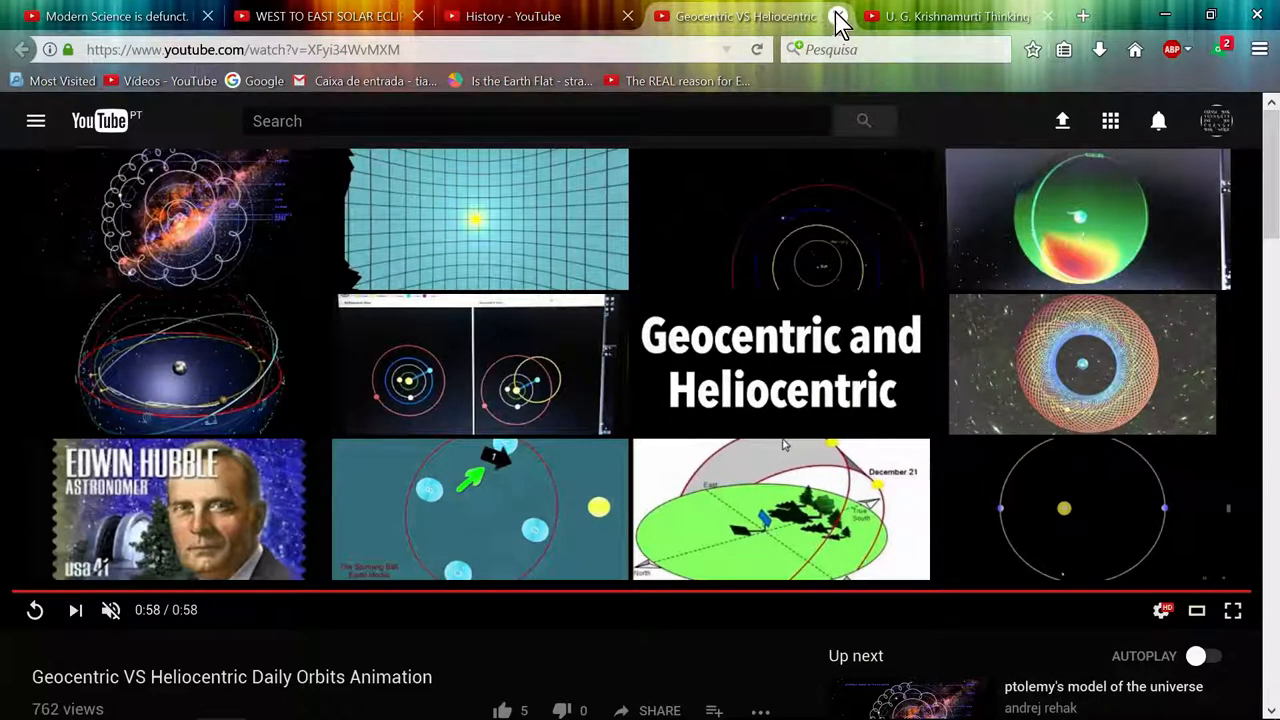
Close the daily orbits tab and open the Geocentric VS Heliocentric Annual Orbits Animation from history.
{"action": "left_click", "coordinate": [840, 16]}
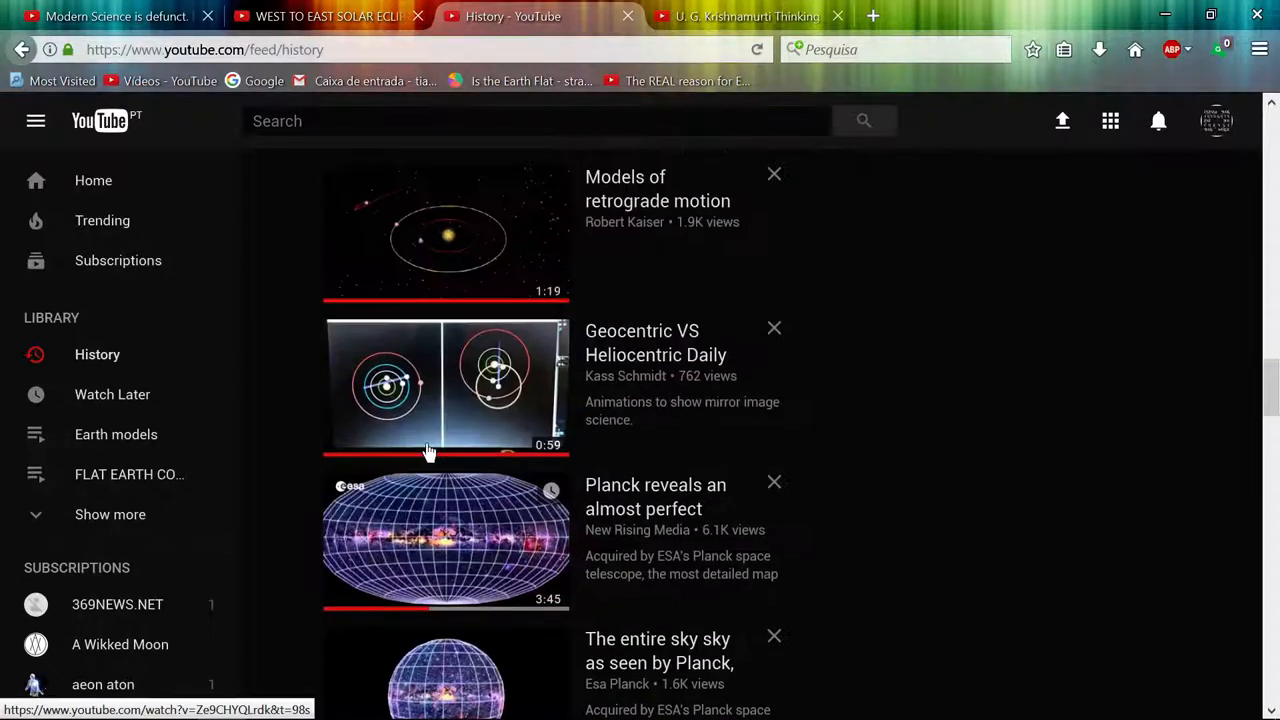
{"action": "scroll", "scroll_direction": "down", "scroll_amount": 3}
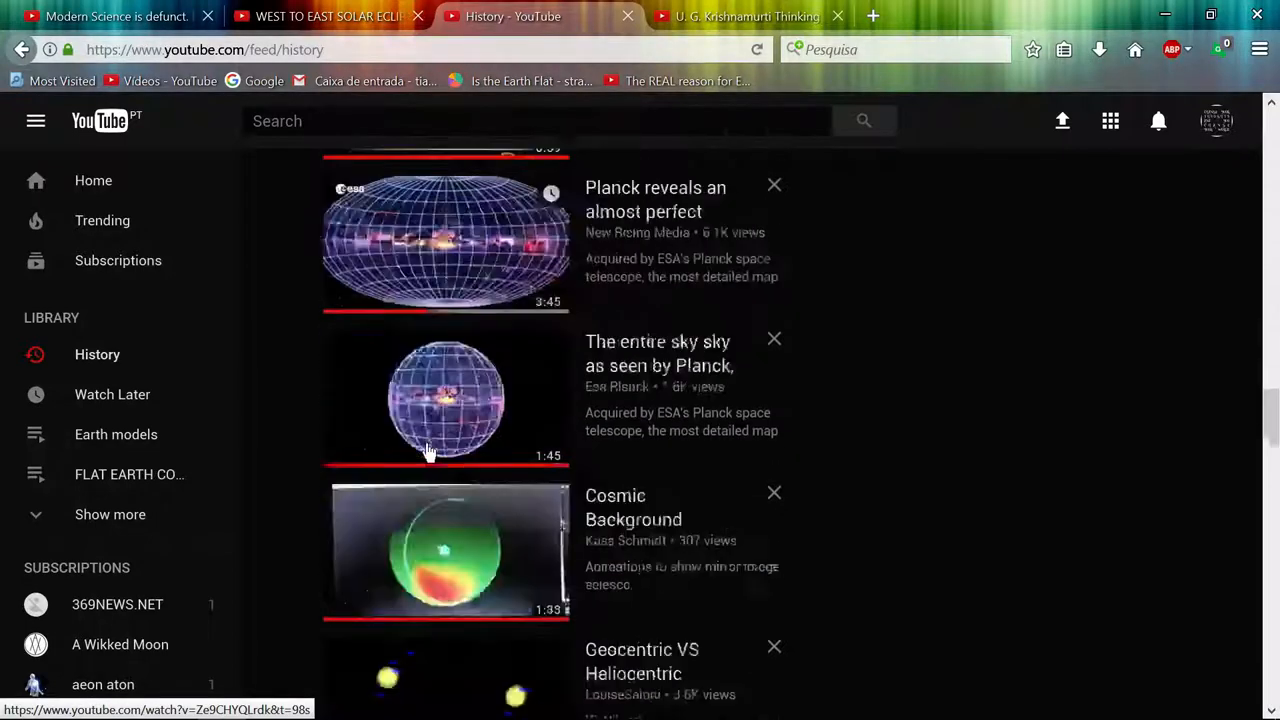
{"action": "scroll", "scroll_direction": "down", "scroll_amount": 3}
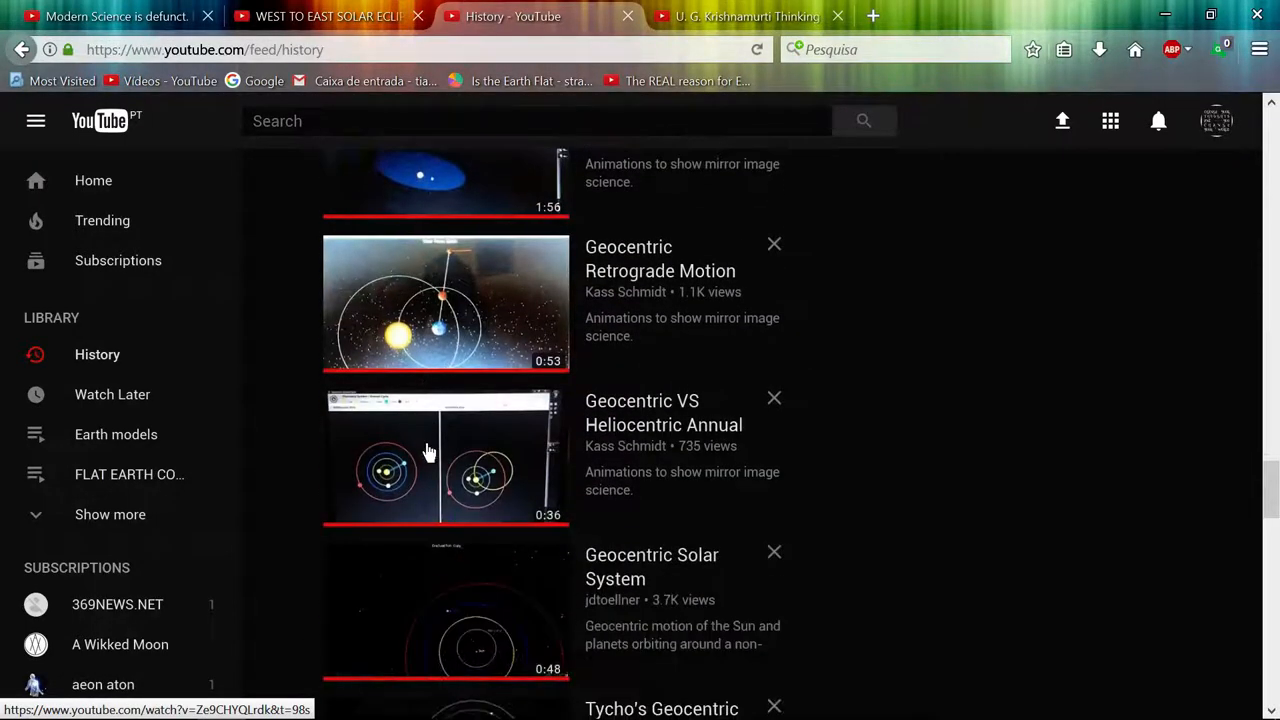
{"action": "left_click", "coordinate": [444, 476]}
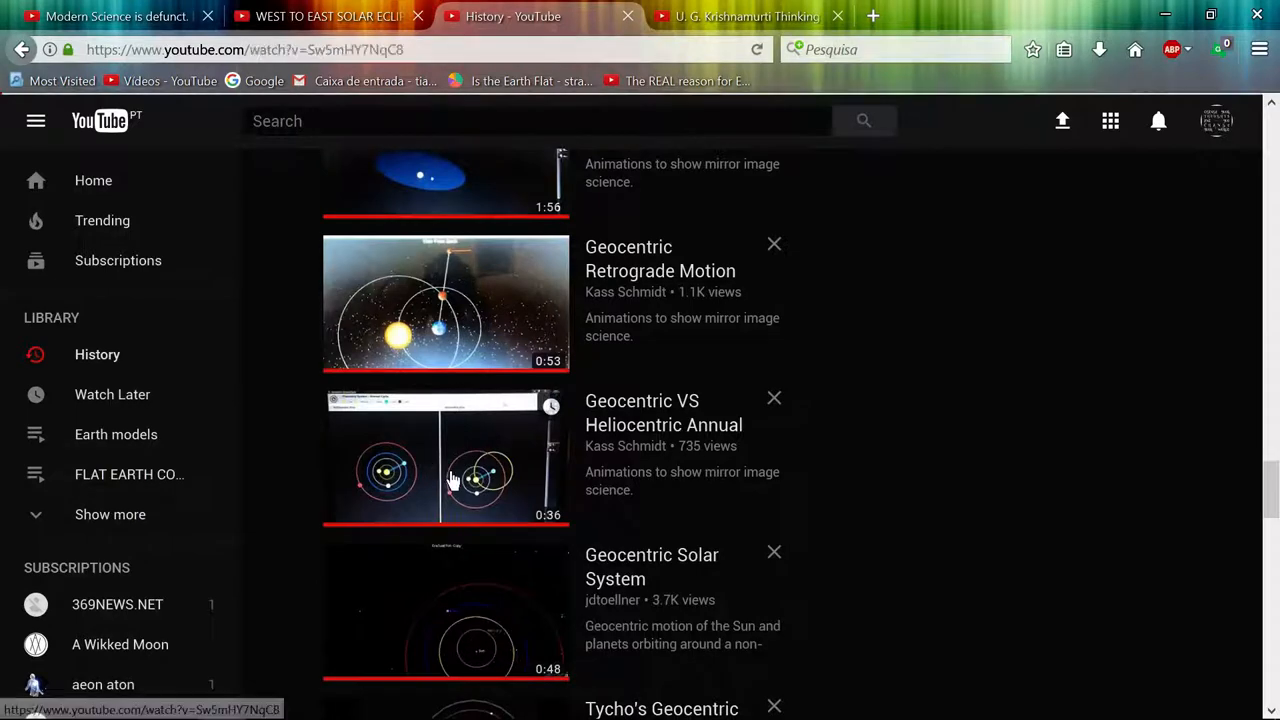
{"action": "left_click", "coordinate": [448, 476]}
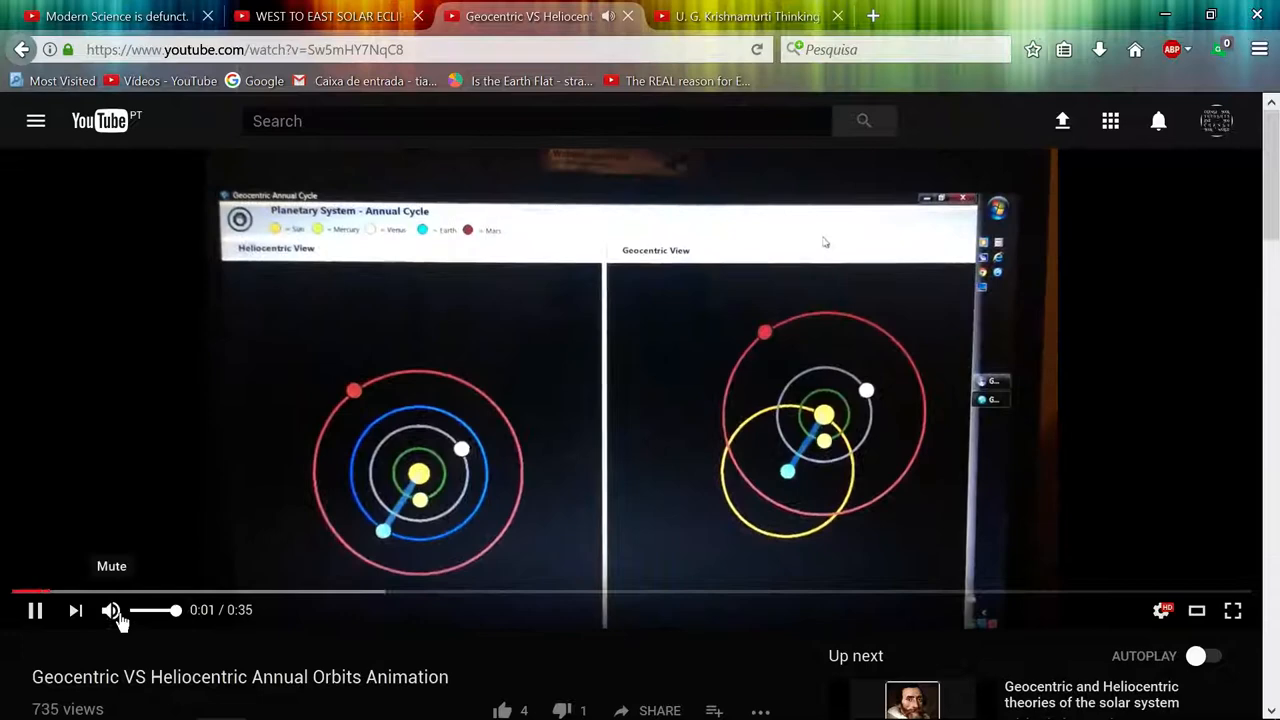
Mute the Annual Orbits Animation player.
{"action": "left_click", "coordinate": [112, 612]}
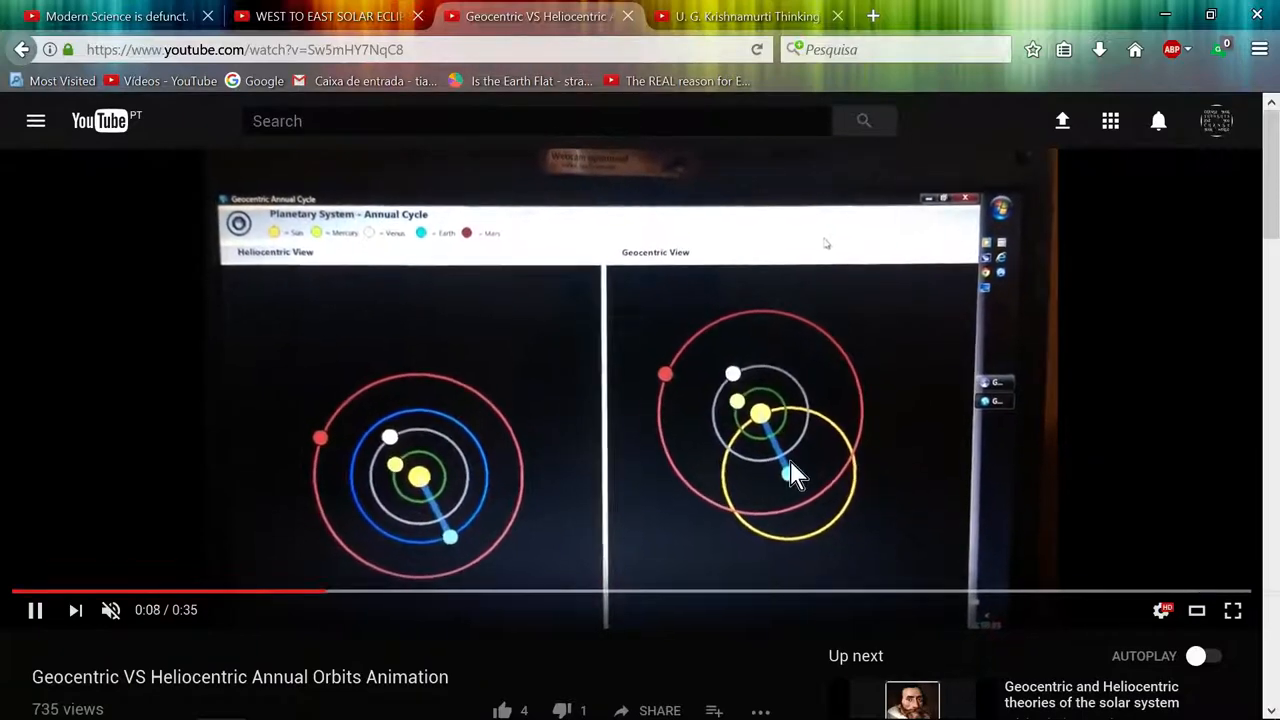
{"action": "mouse_move", "coordinate": [104, 428]}
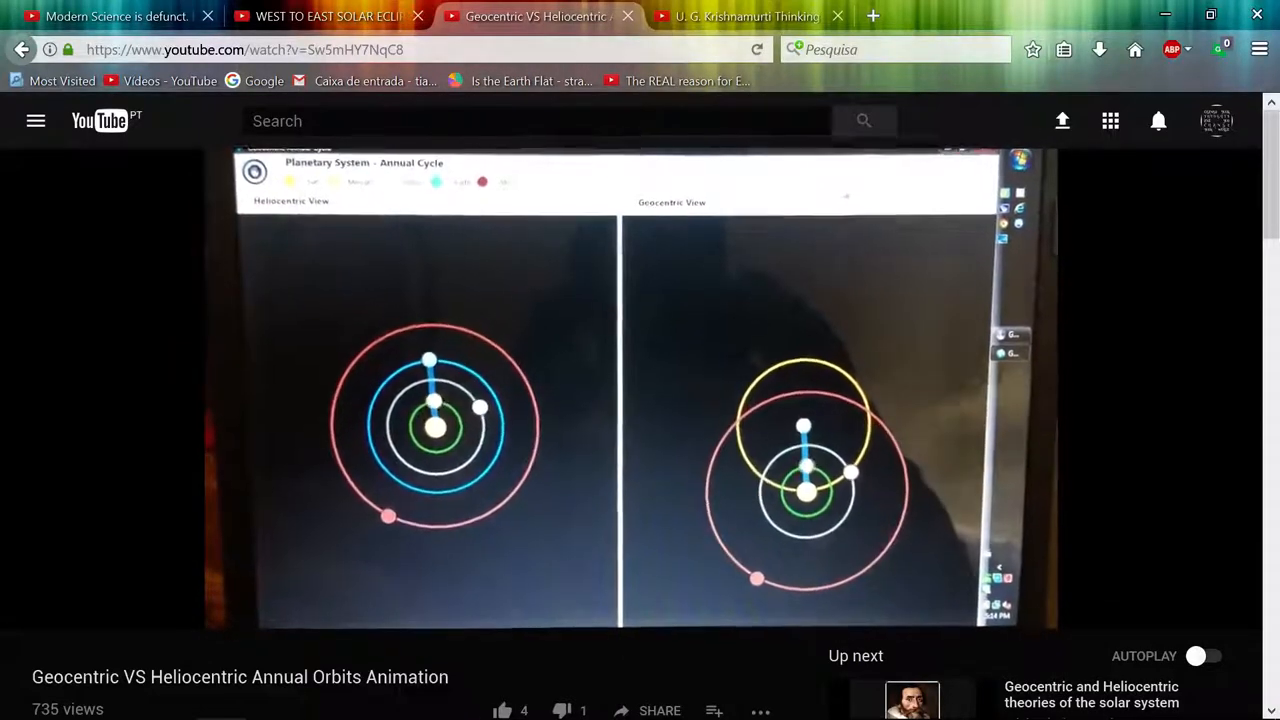
{"action": "mouse_move", "coordinate": [188, 388]}
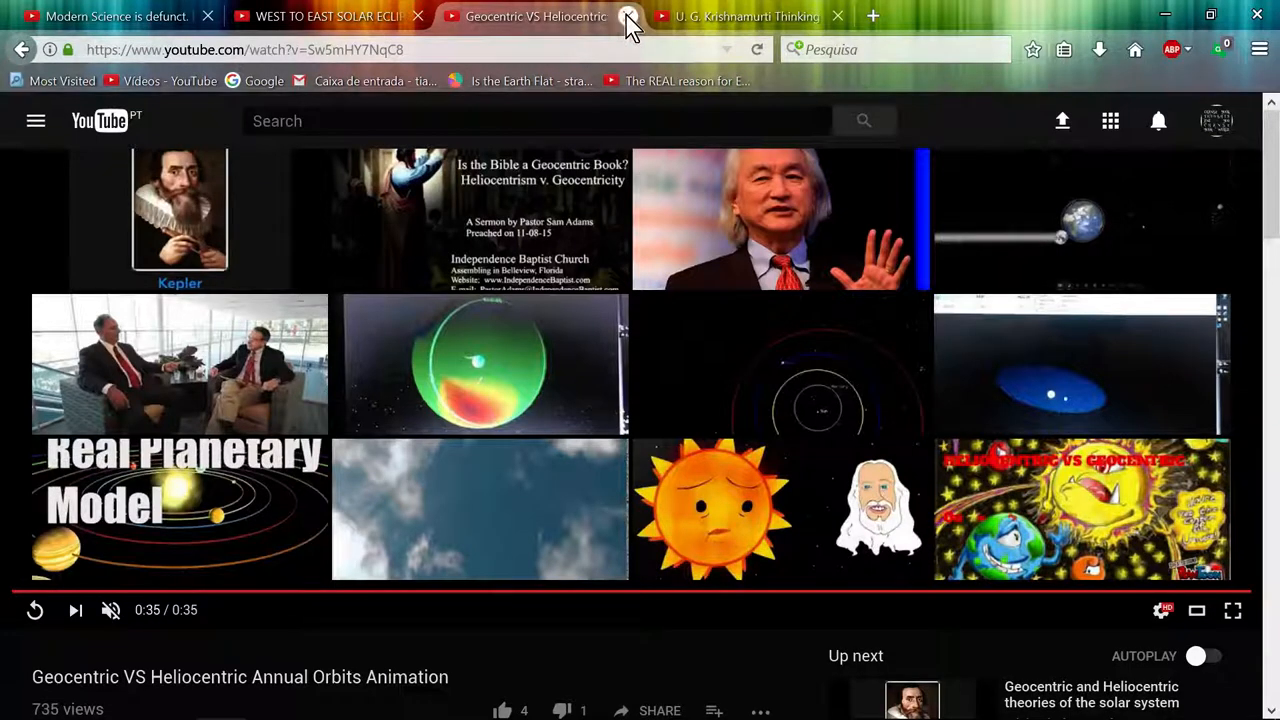
{"action": "left_click", "coordinate": [22, 50]}
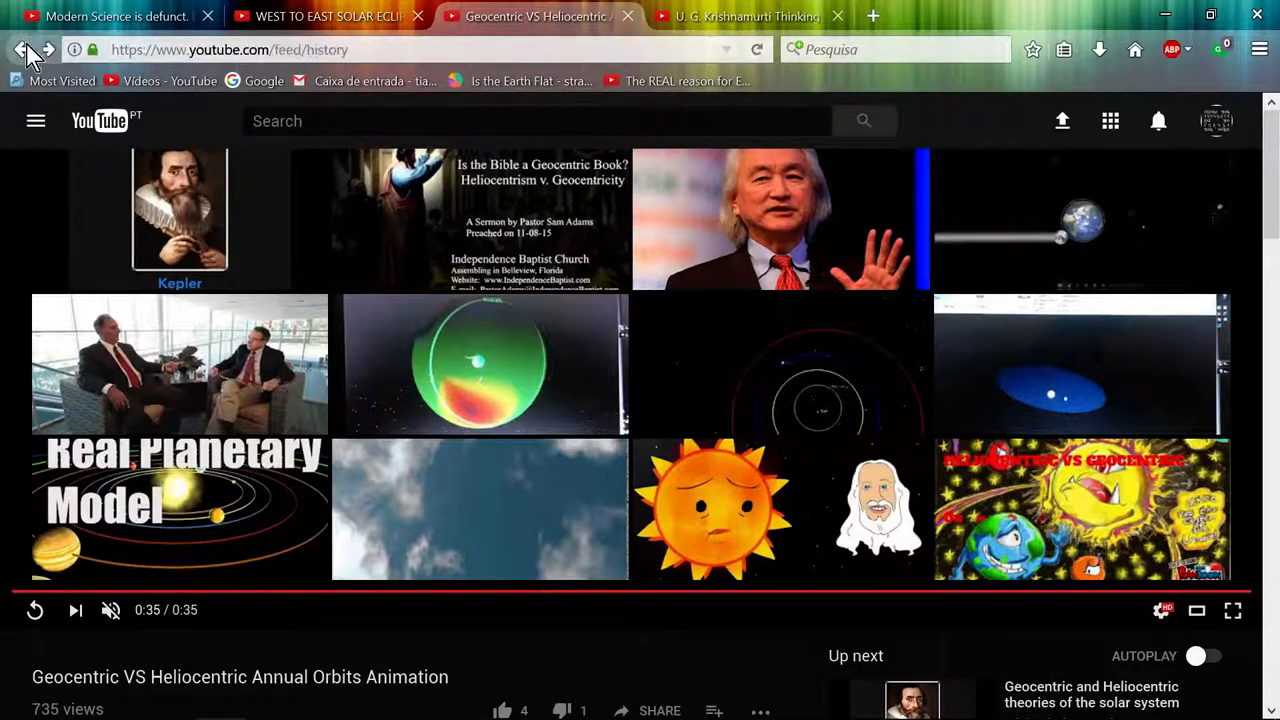
{"action": "left_click", "coordinate": [28, 52]}
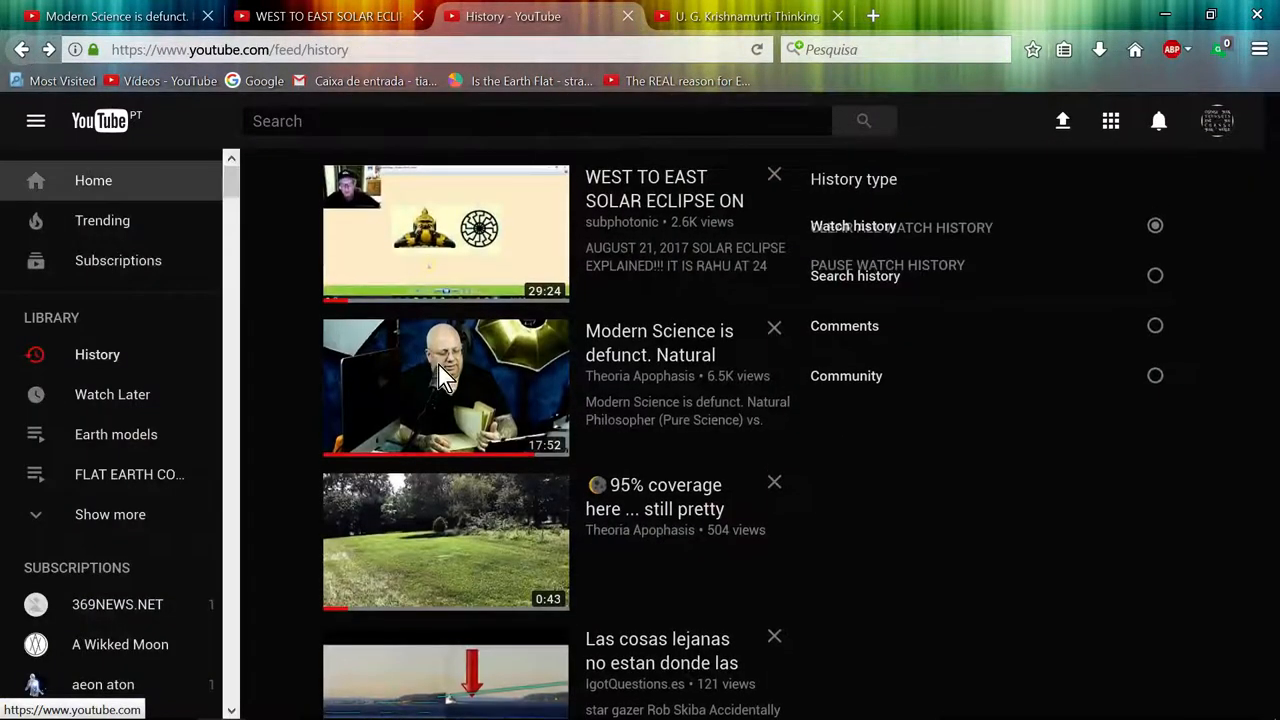
{"action": "scroll", "scroll_direction": "down", "scroll_amount": 3}
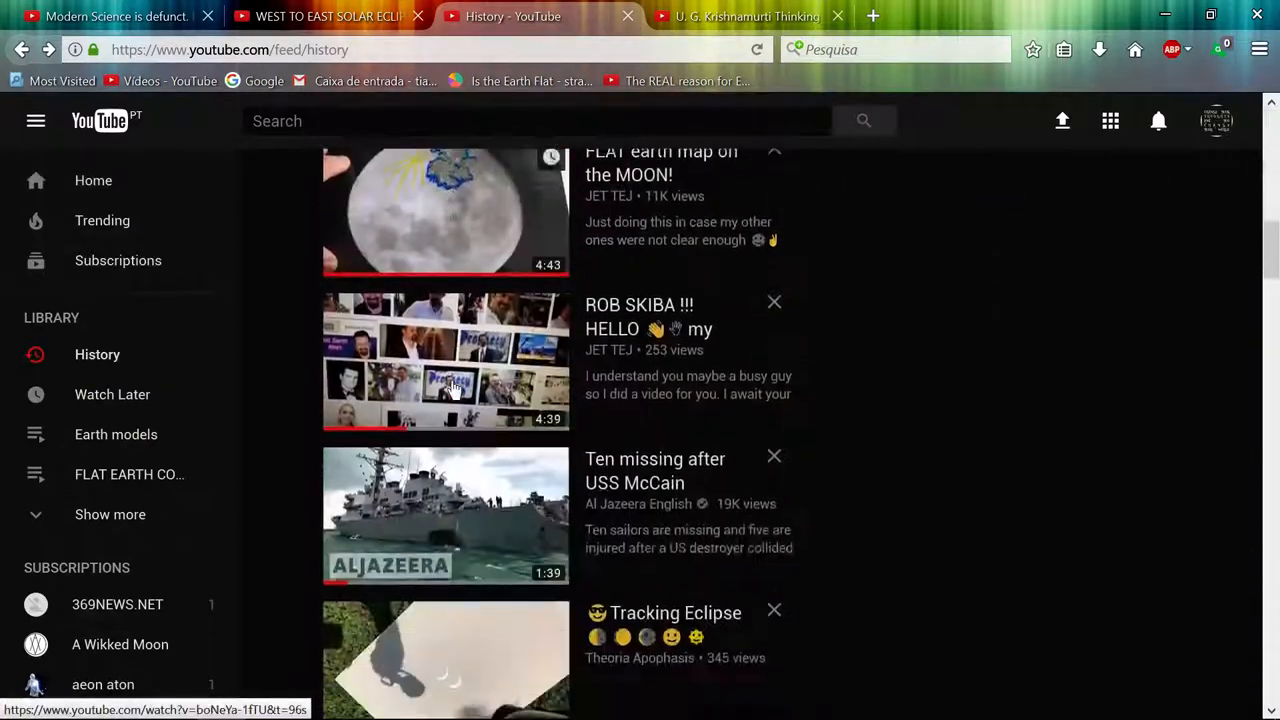
{"action": "scroll", "scroll_direction": "down", "scroll_amount": 3}
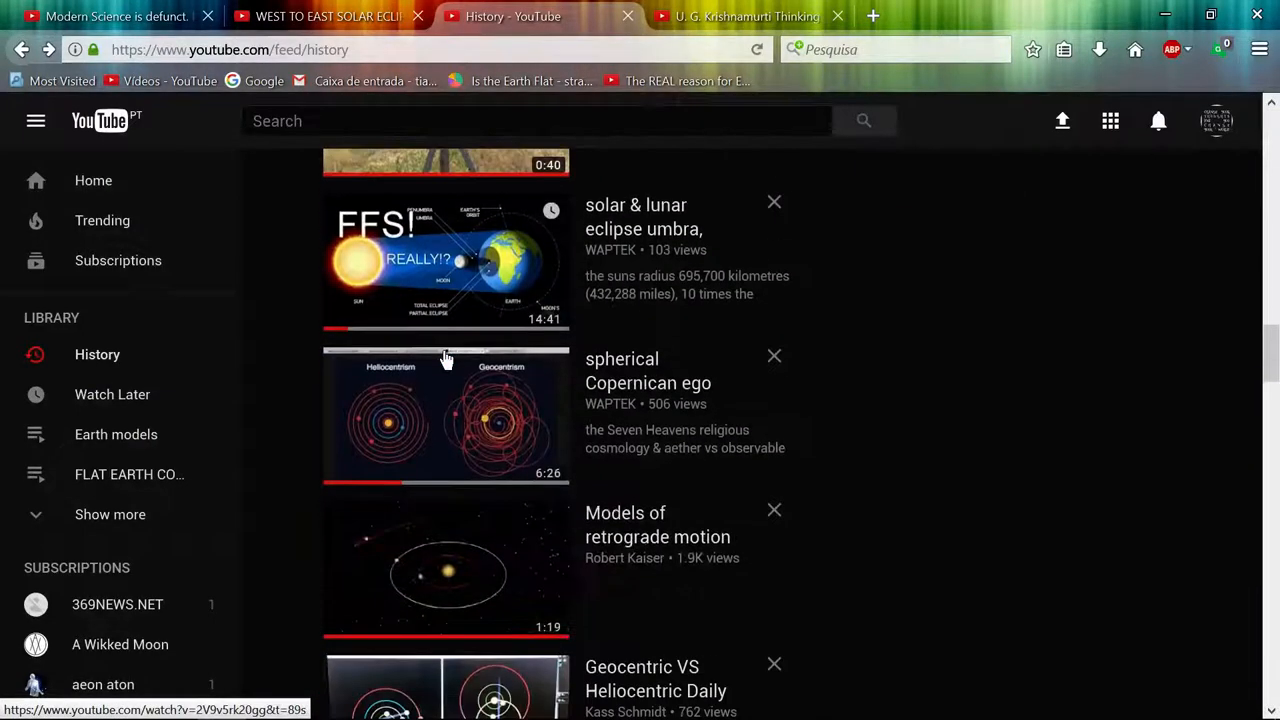
{"action": "mouse_move", "coordinate": [462, 278]}
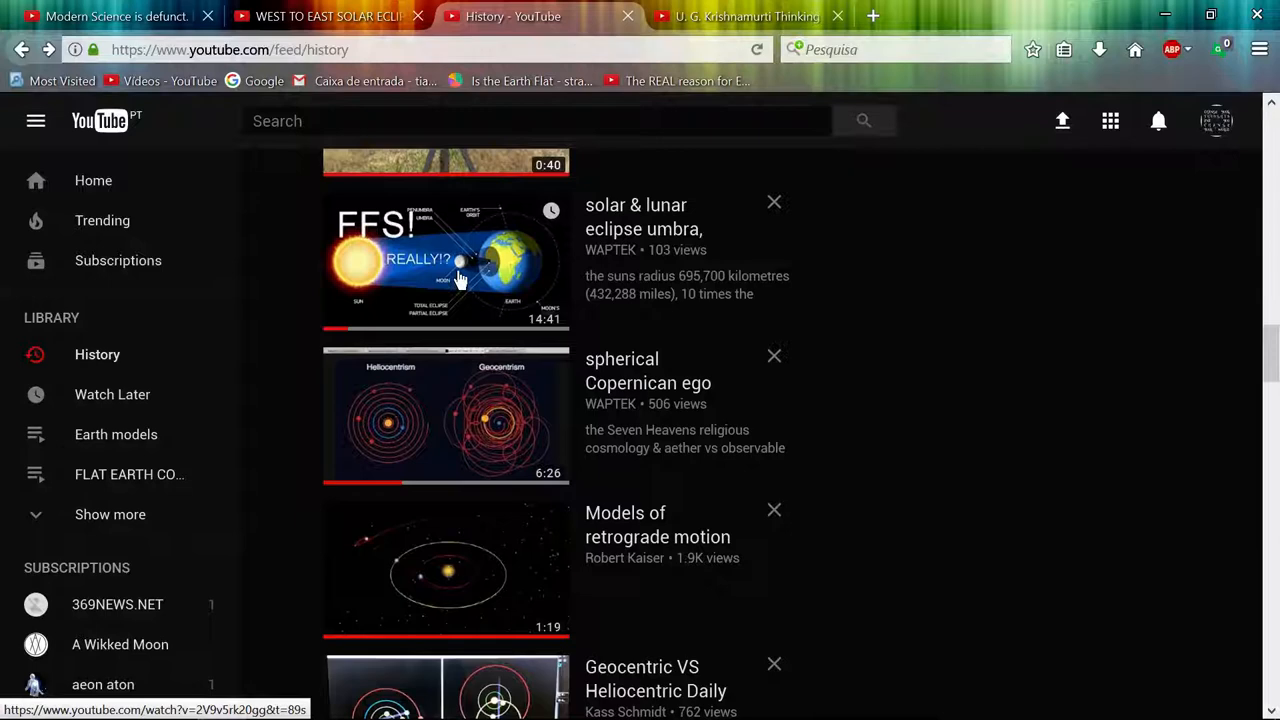
{"action": "scroll", "scroll_direction": "down", "scroll_amount": 3}
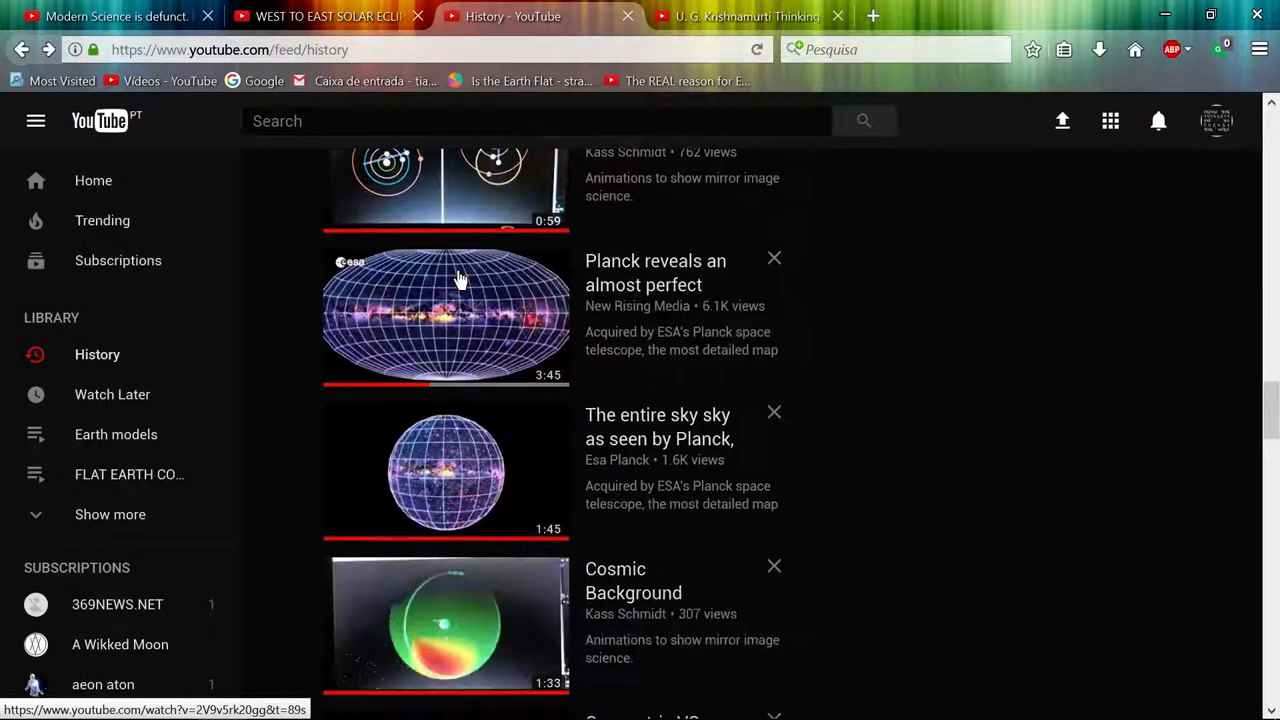
{"action": "scroll", "scroll_direction": "down", "scroll_amount": 3}
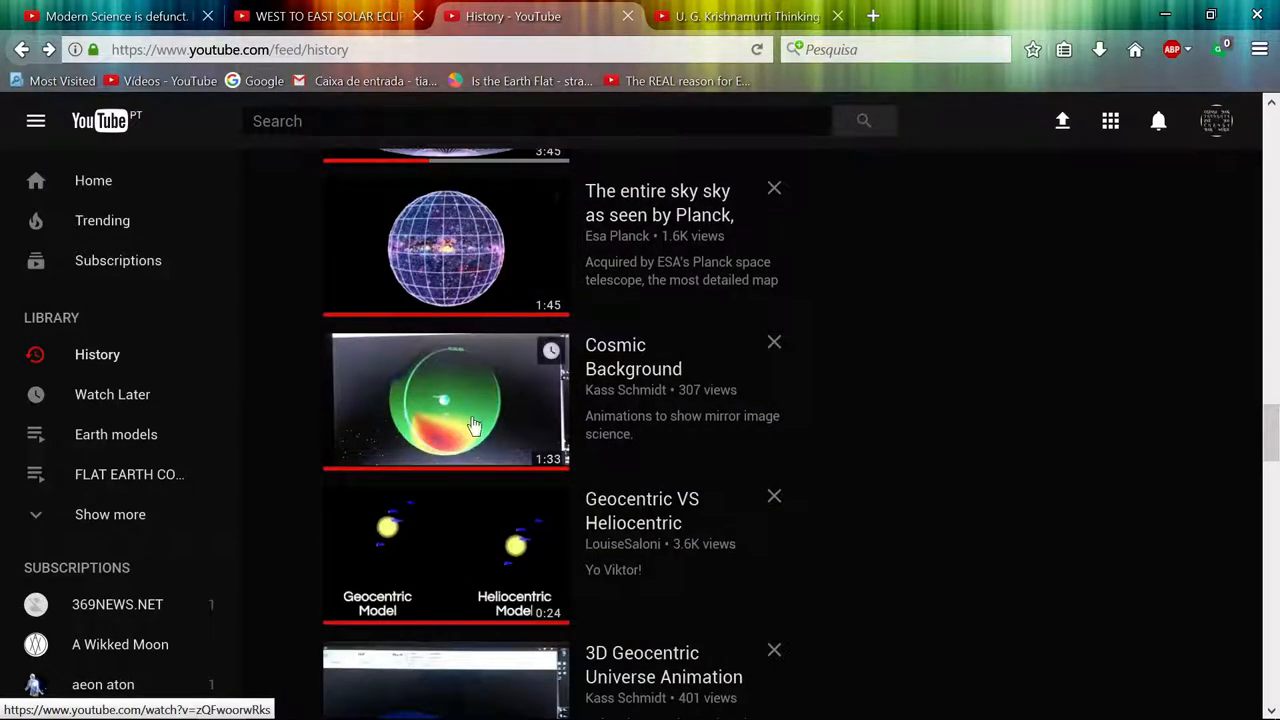
{"action": "scroll", "scroll_direction": "down", "scroll_amount": 3}
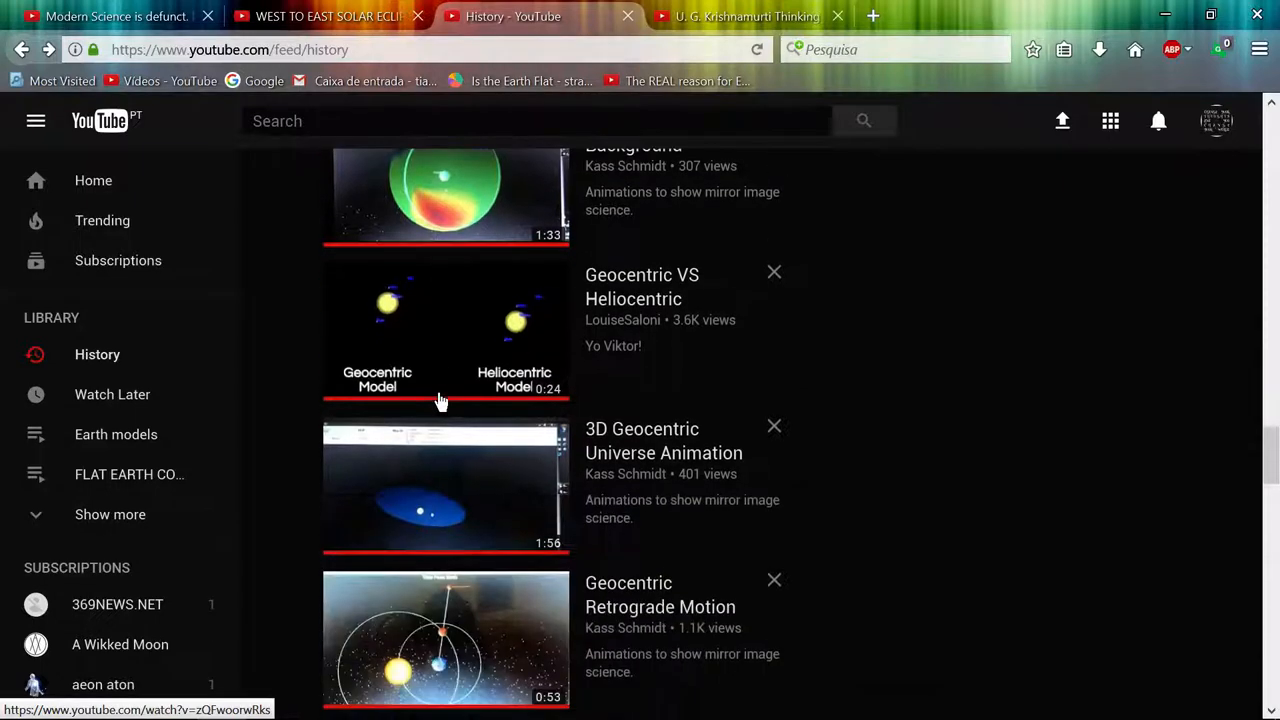
{"action": "scroll", "scroll_direction": "down", "scroll_amount": 3}
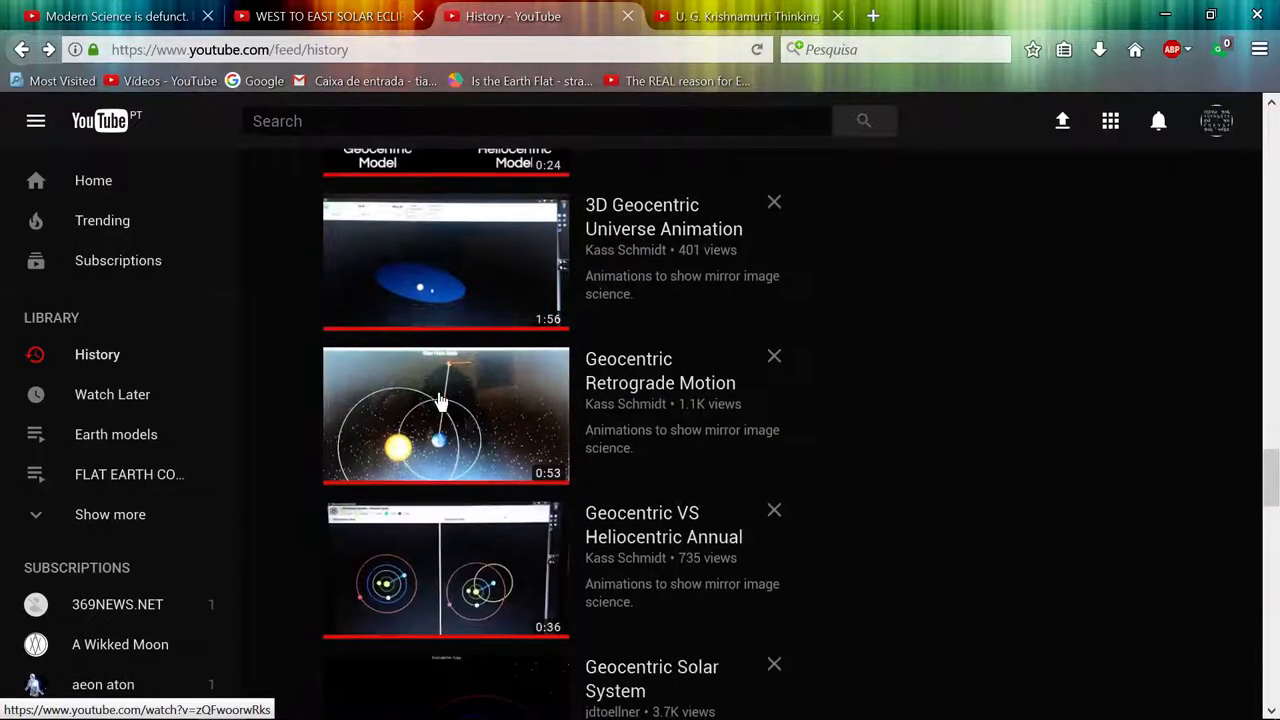
{"action": "scroll", "scroll_direction": "up", "scroll_amount": 3}
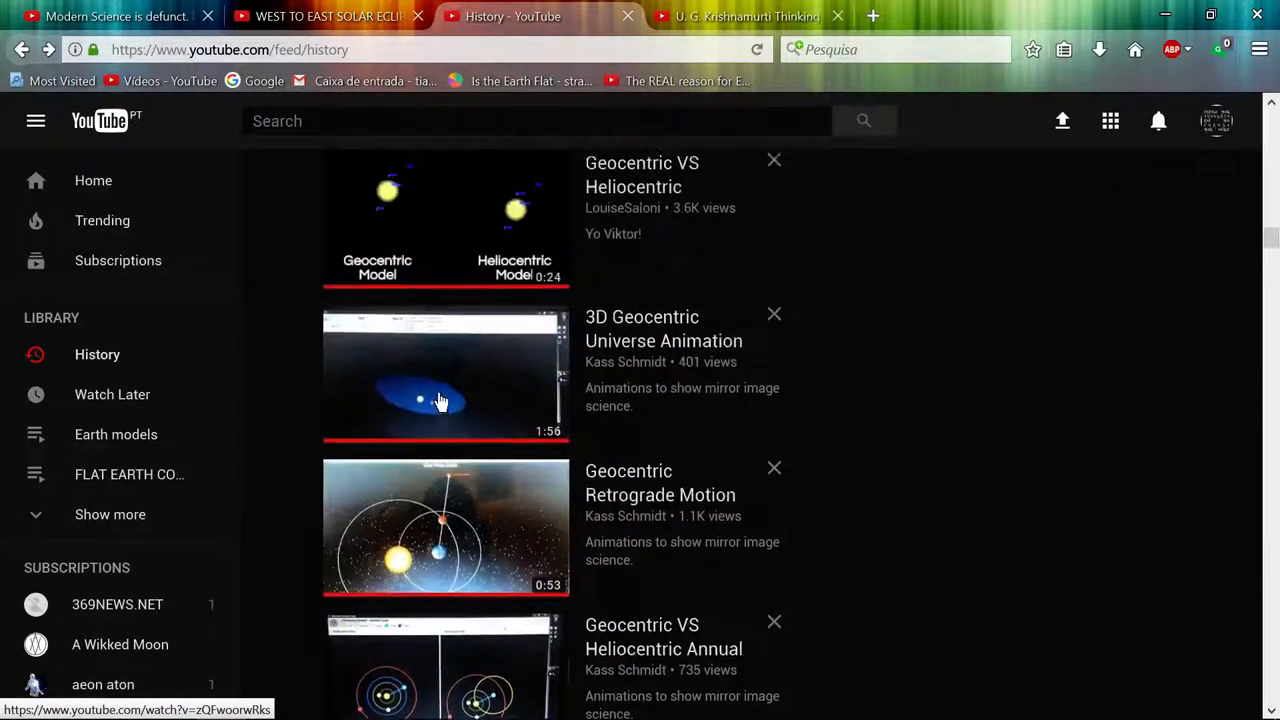
{"action": "scroll", "scroll_direction": "down", "scroll_amount": 3}
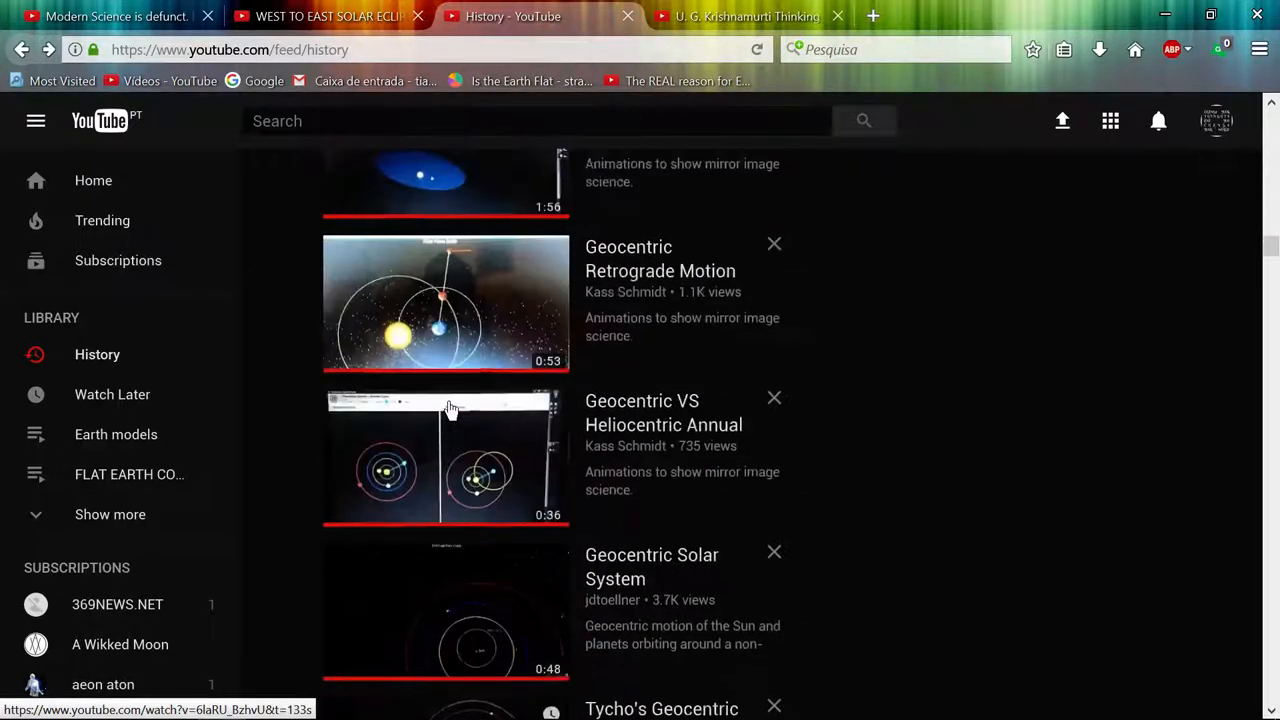
{"action": "scroll", "scroll_direction": "down", "scroll_amount": 3}
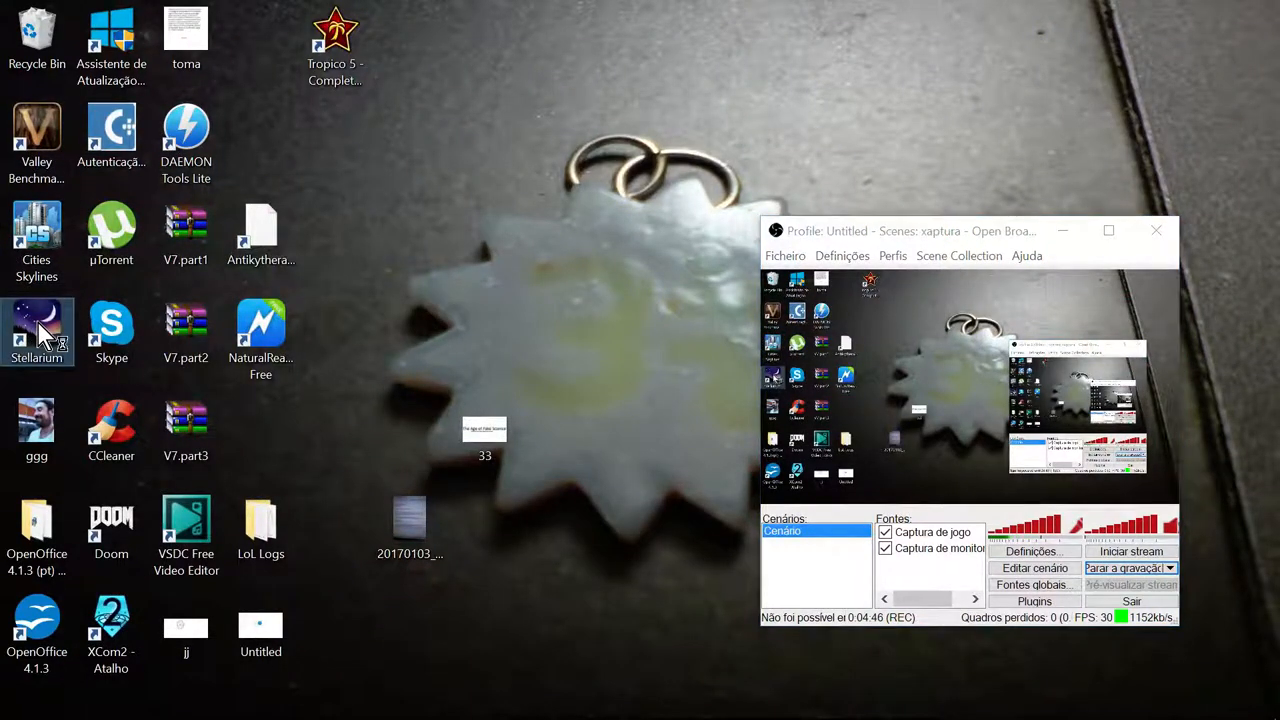
Launch Stellarium from the desktop icon.
{"action": "double_click", "coordinate": [36, 320]}
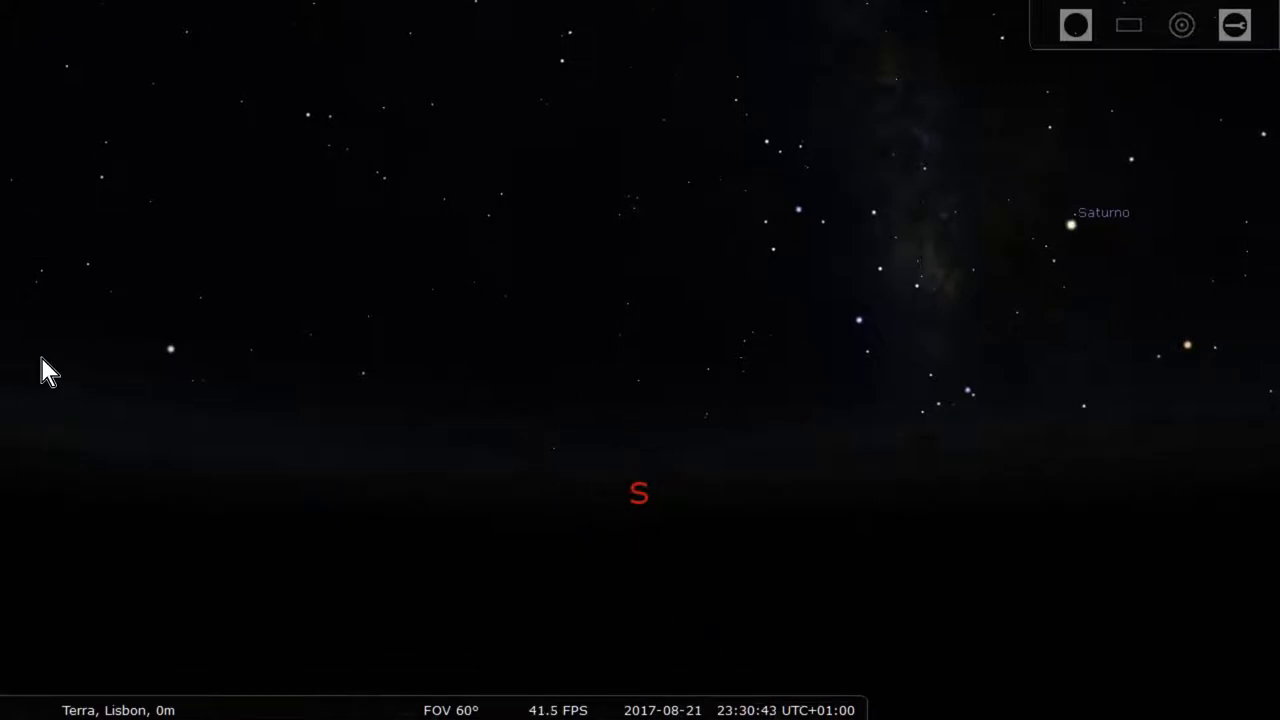
{"action": "mouse_move", "coordinate": [30, 300]}
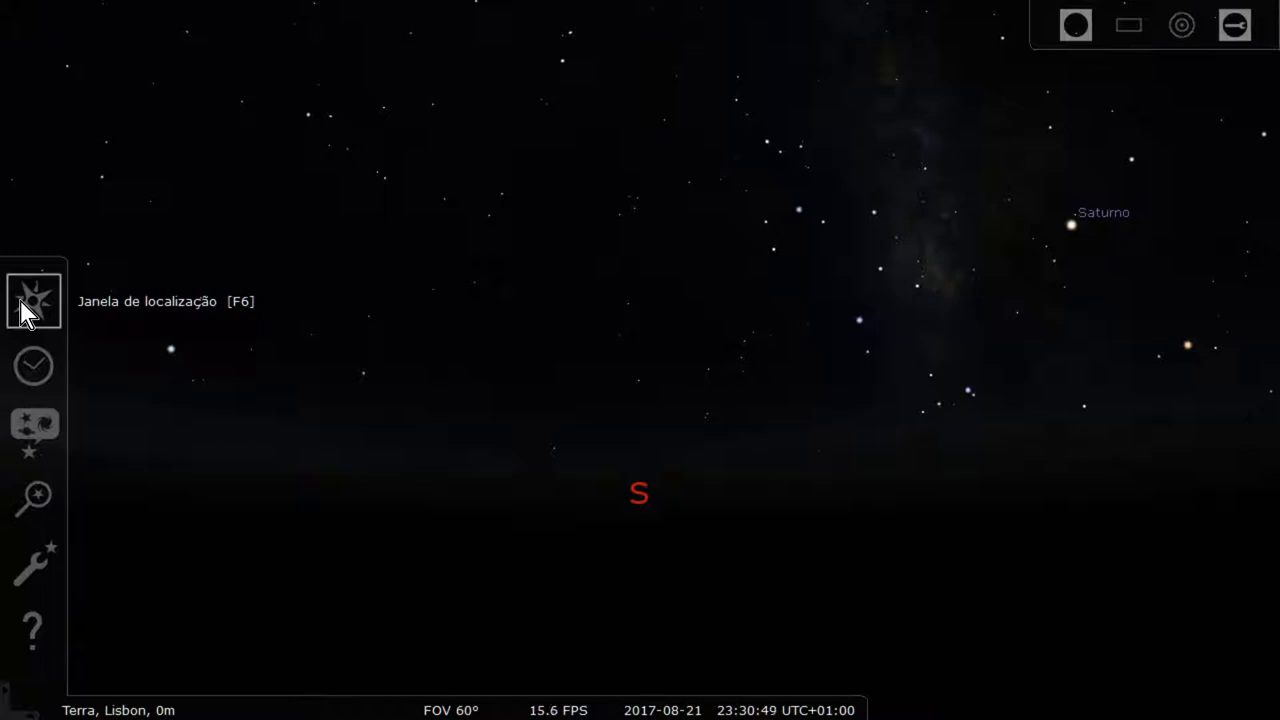
Set the observer in southern Australia and turn on the azimuthal grid and cardinal points.
{"action": "left_click", "coordinate": [34, 300]}
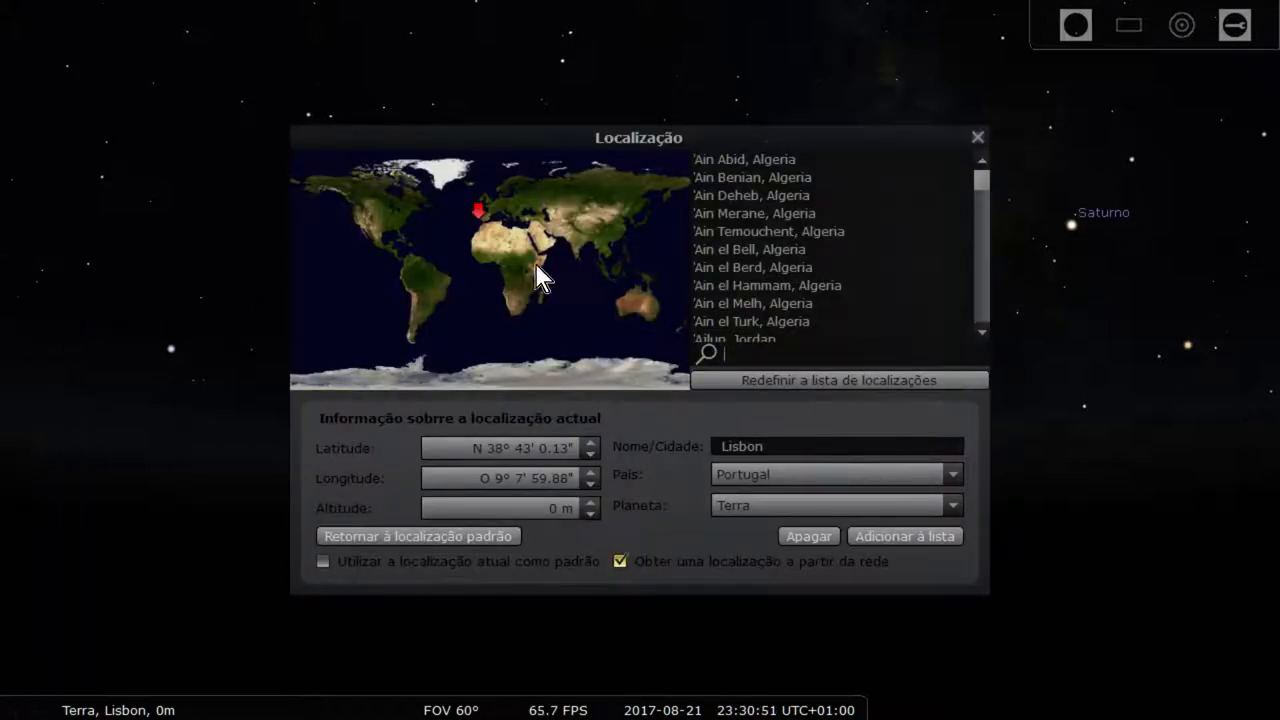
{"action": "left_click", "coordinate": [634, 306]}
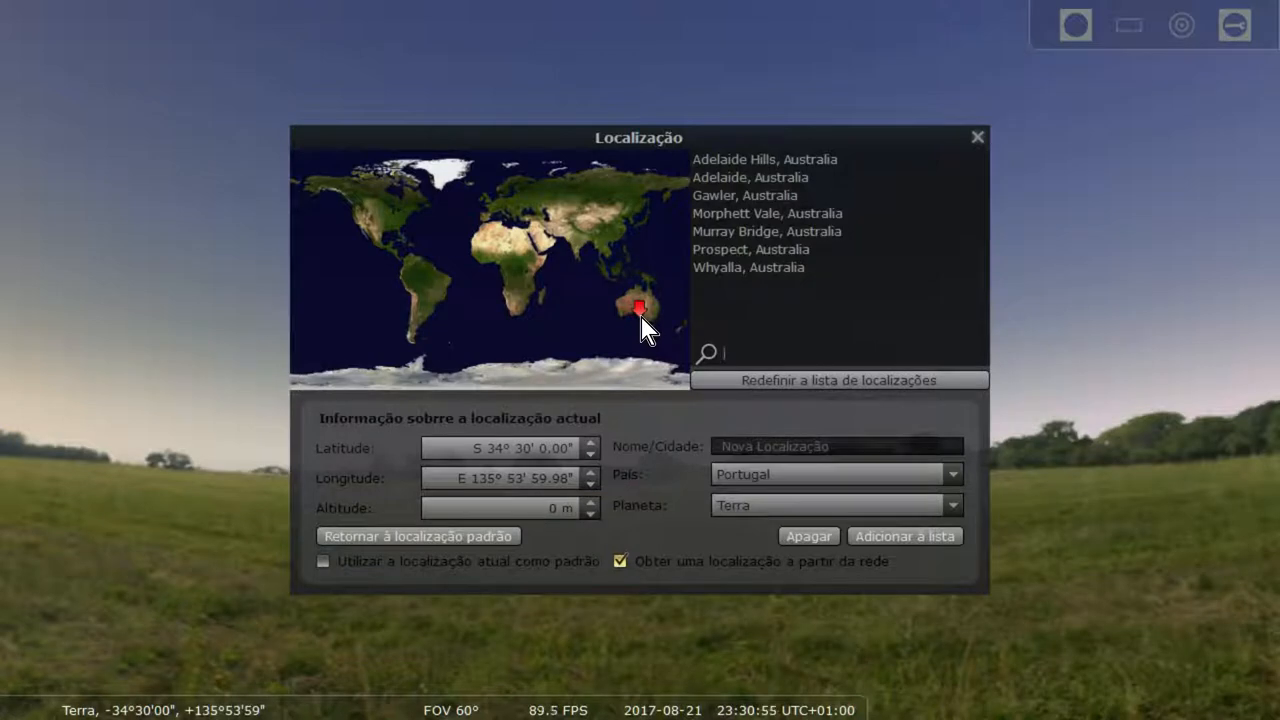
{"action": "mouse_move", "coordinate": [1170, 294]}
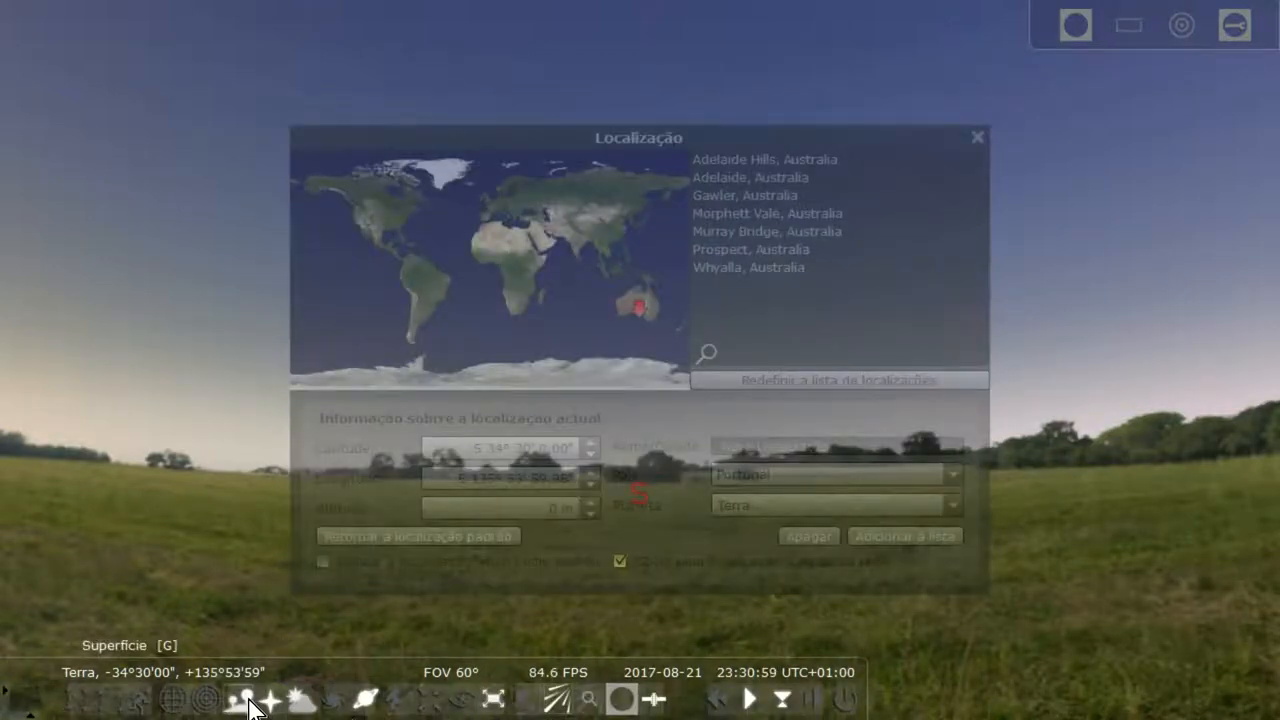
{"action": "mouse_move", "coordinate": [204, 704]}
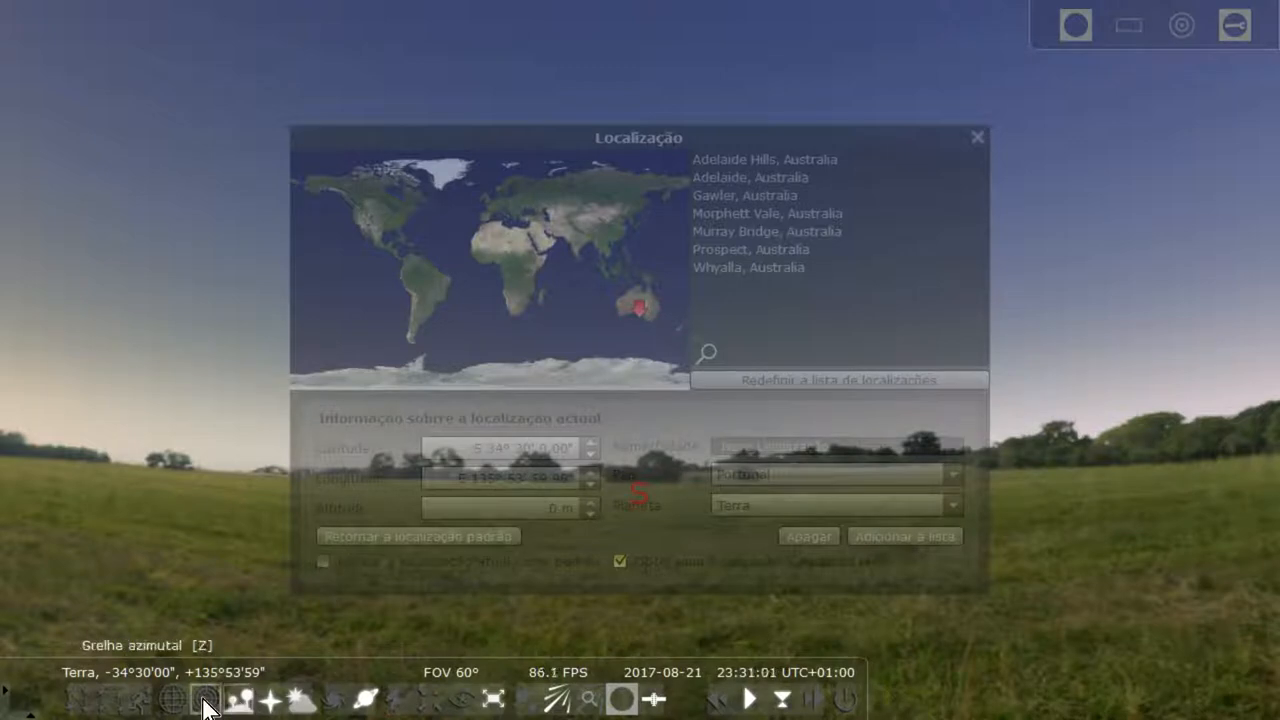
{"action": "left_click", "coordinate": [200, 700]}
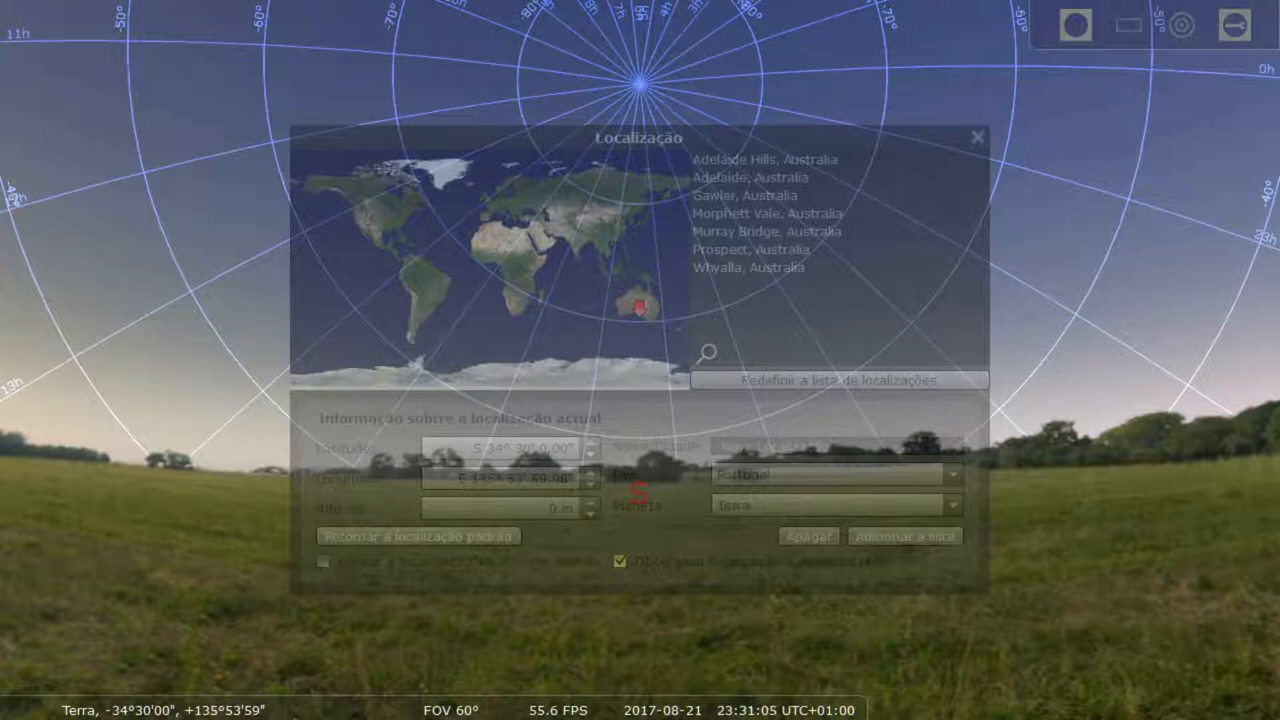
{"action": "mouse_move", "coordinate": [210, 714]}
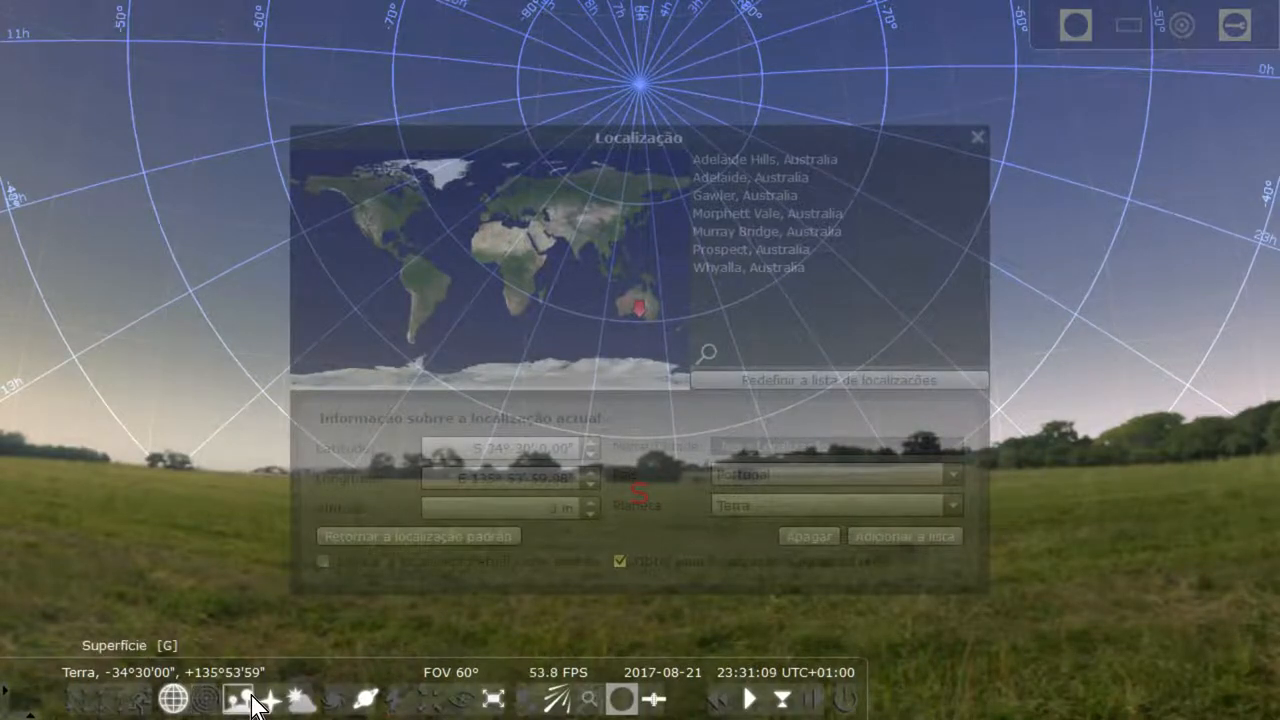
{"action": "mouse_move", "coordinate": [264, 704]}
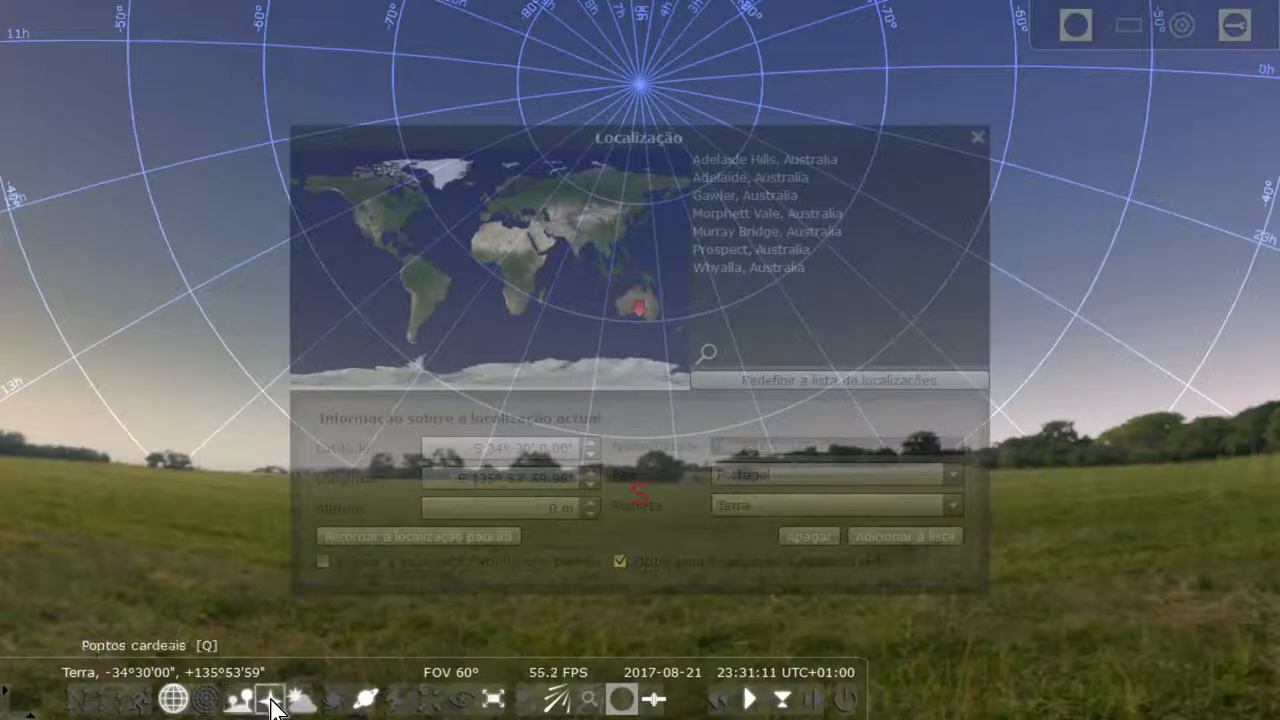
{"action": "left_click", "coordinate": [298, 696]}
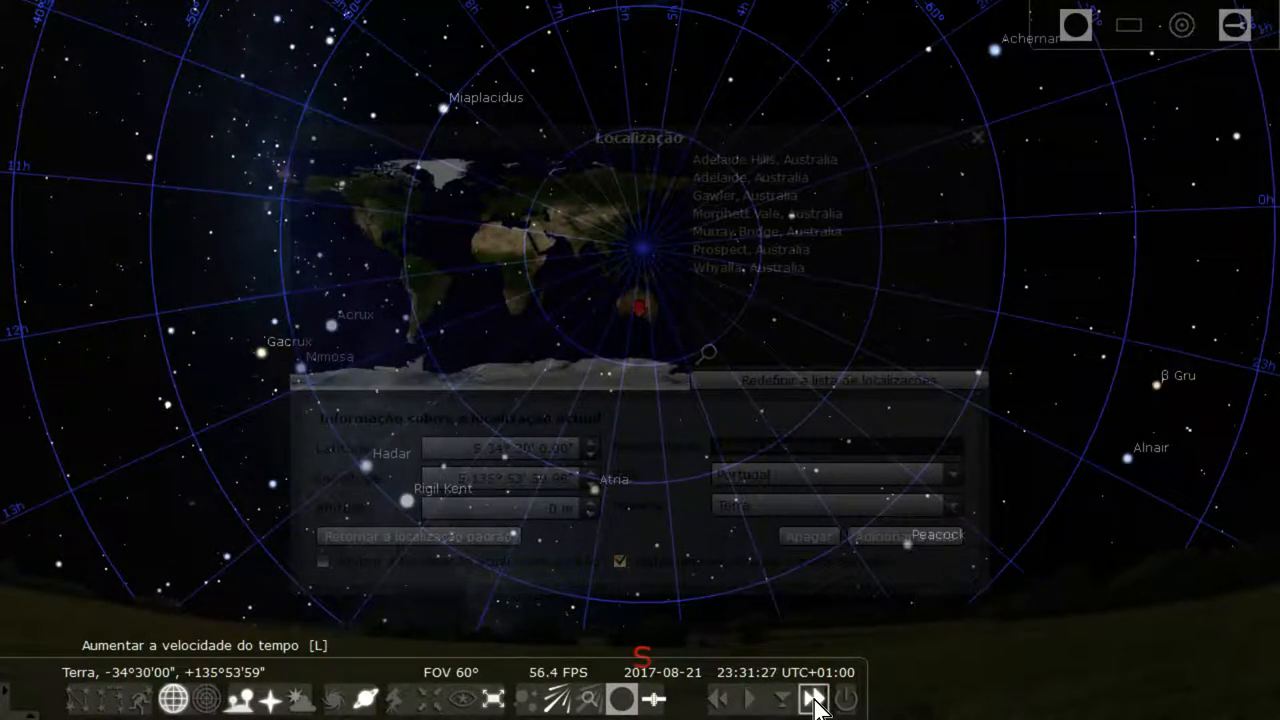
Increase the time speed three times so the sky wheels around the southern pole.
{"action": "left_click", "coordinate": [812, 696]}
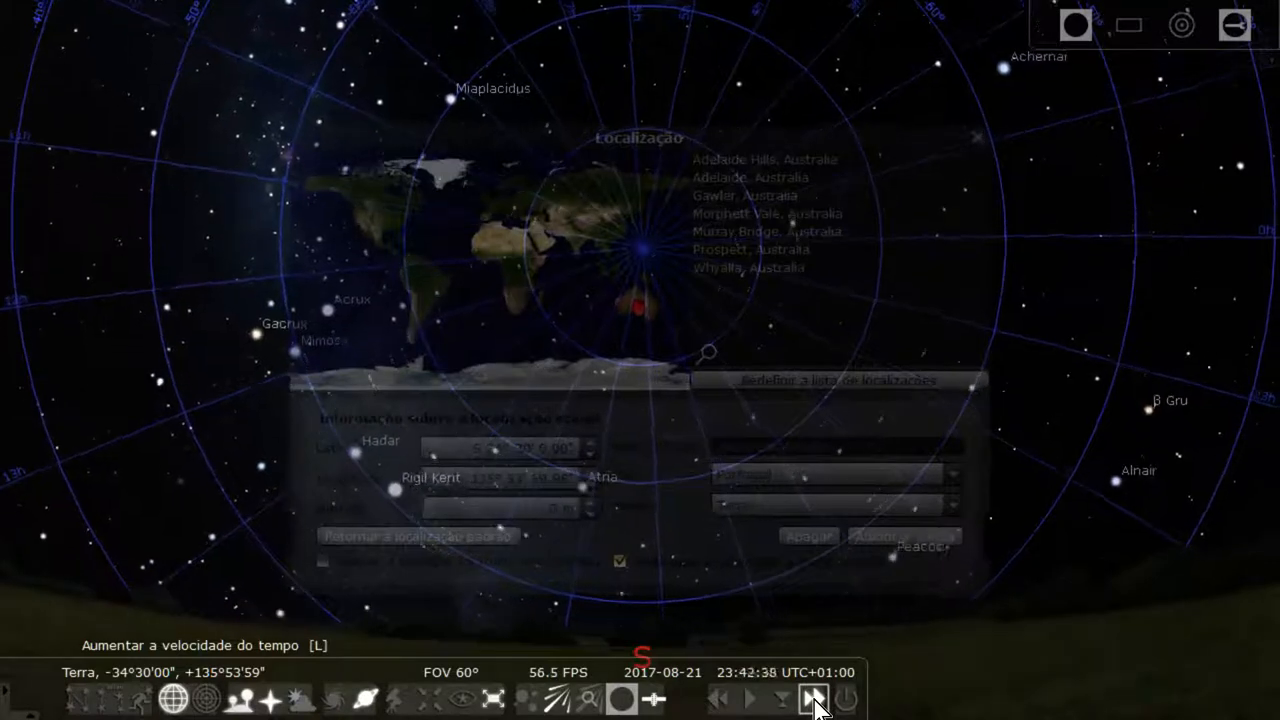
{"action": "left_click", "coordinate": [808, 696]}
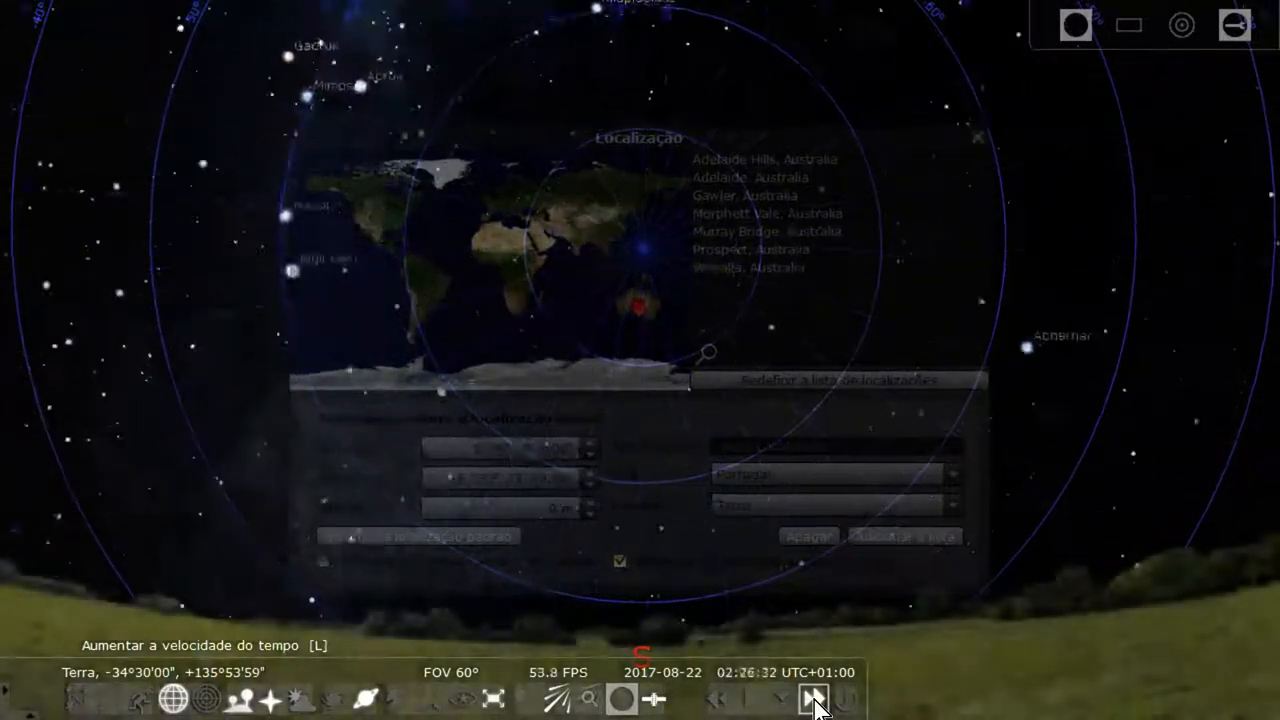
{"action": "left_click", "coordinate": [808, 698]}
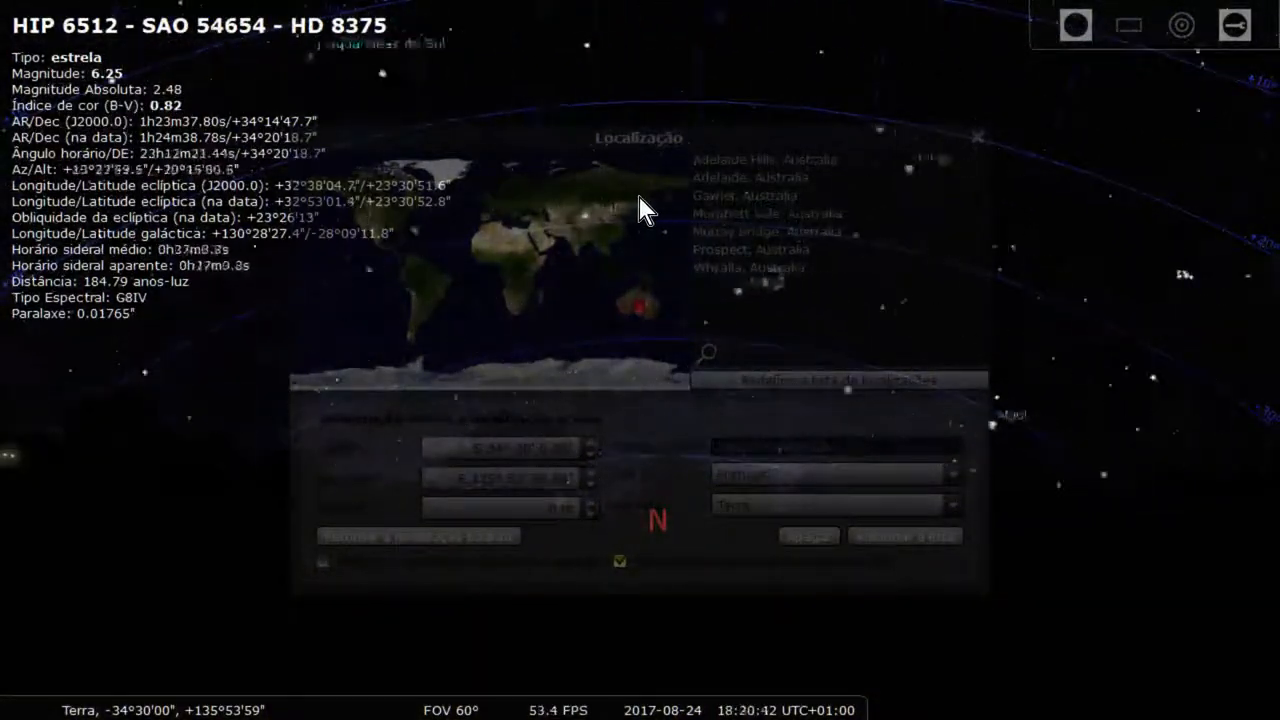
Move the observer to far-northern Asia, then to another map location.
{"action": "left_click", "coordinate": [636, 188]}
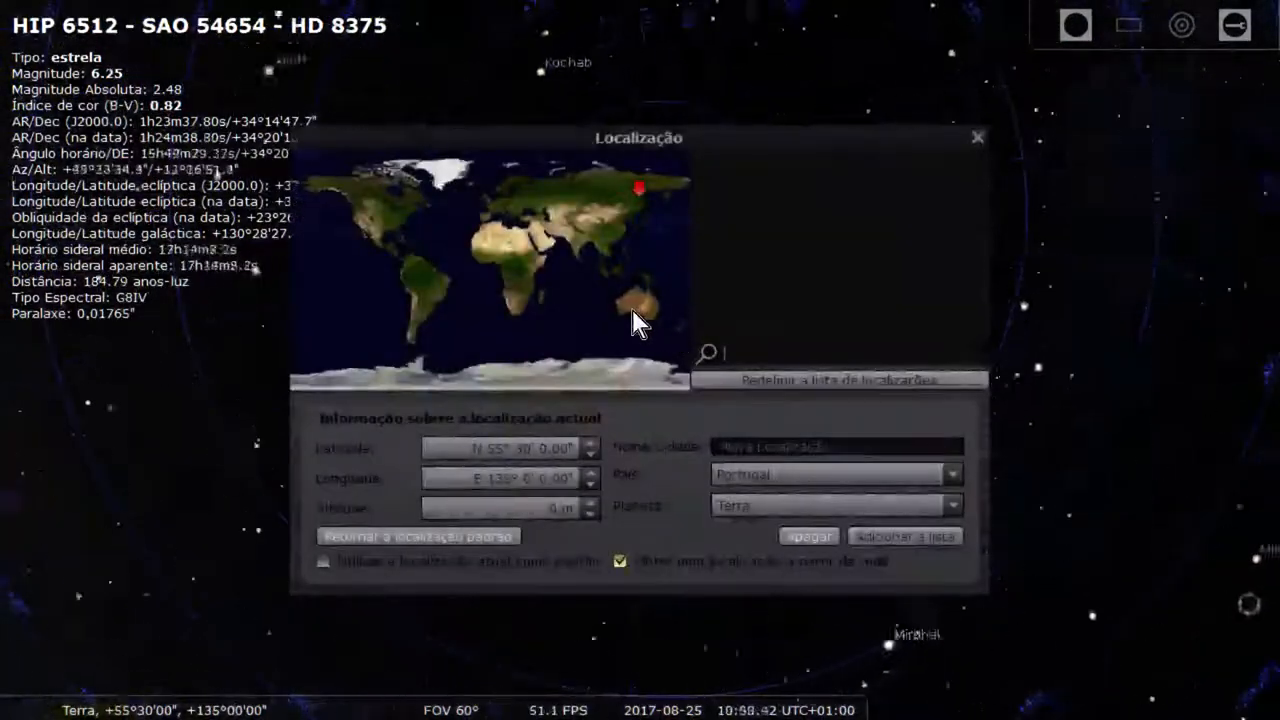
{"action": "left_click", "coordinate": [636, 304]}
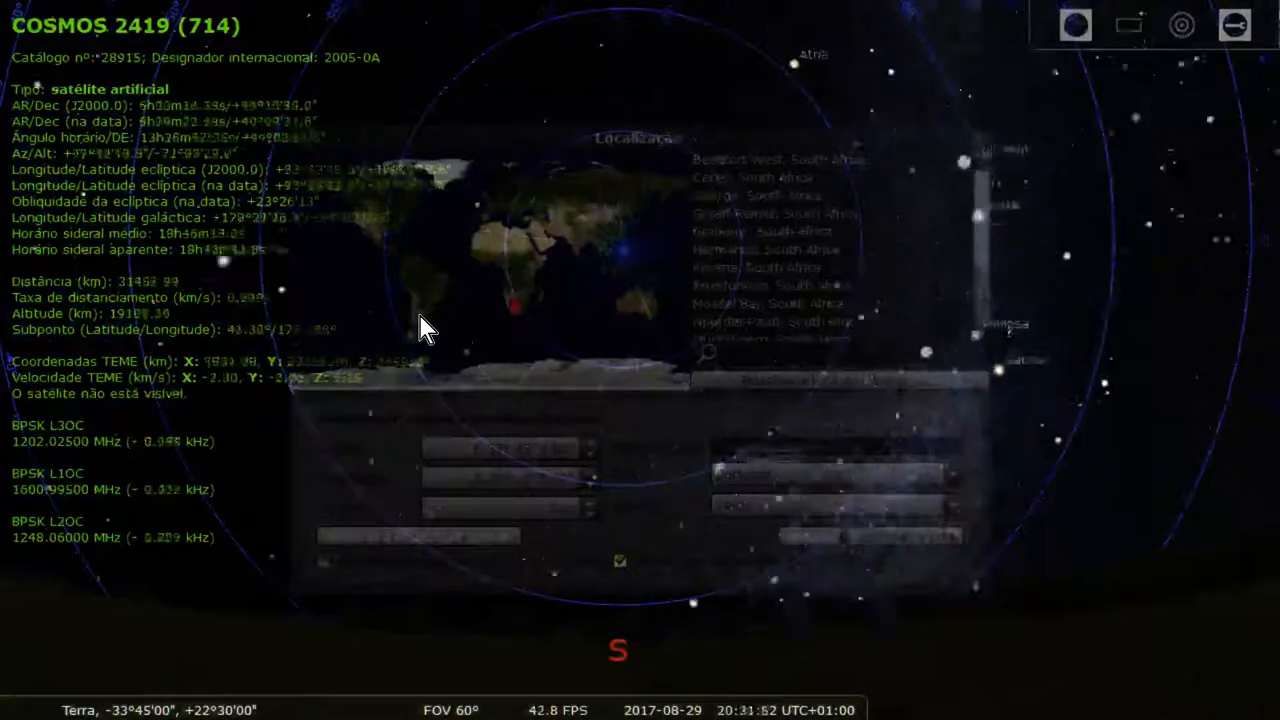
Move the observer to Argentina, then to Western Australia, watching the southern sky rotate.
{"action": "left_click", "coordinate": [420, 304]}
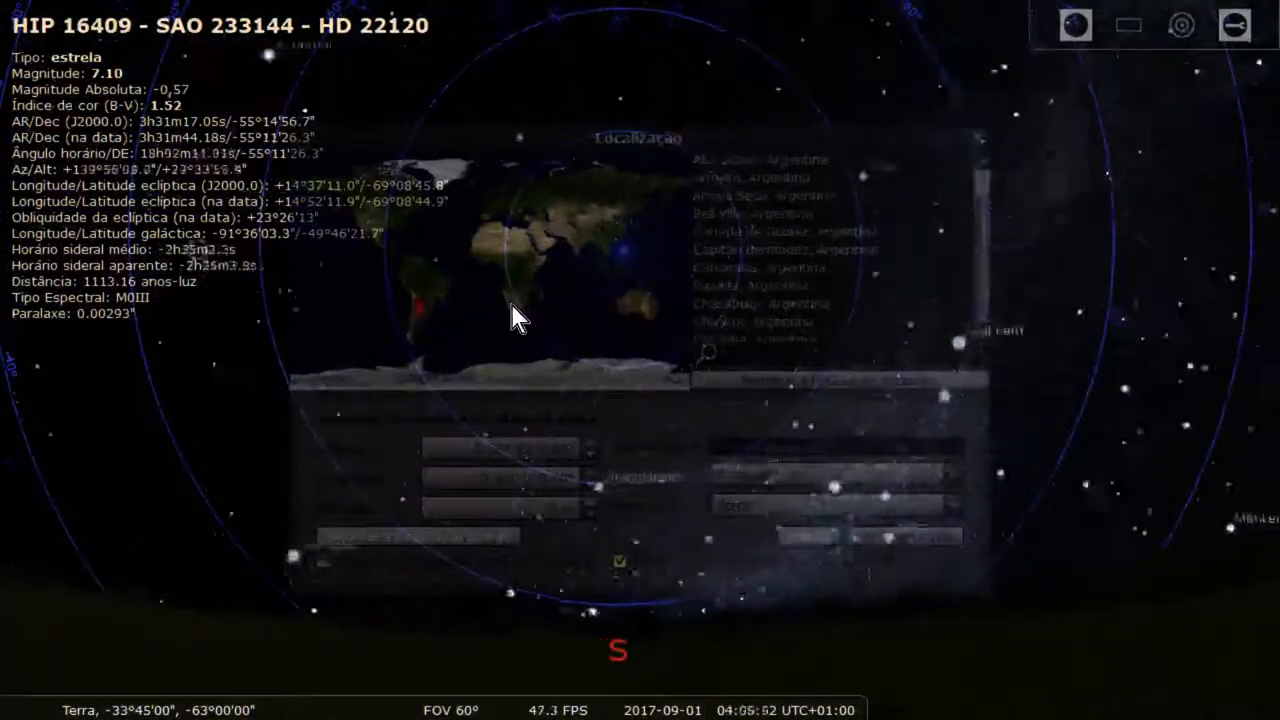
{"action": "left_click", "coordinate": [512, 296]}
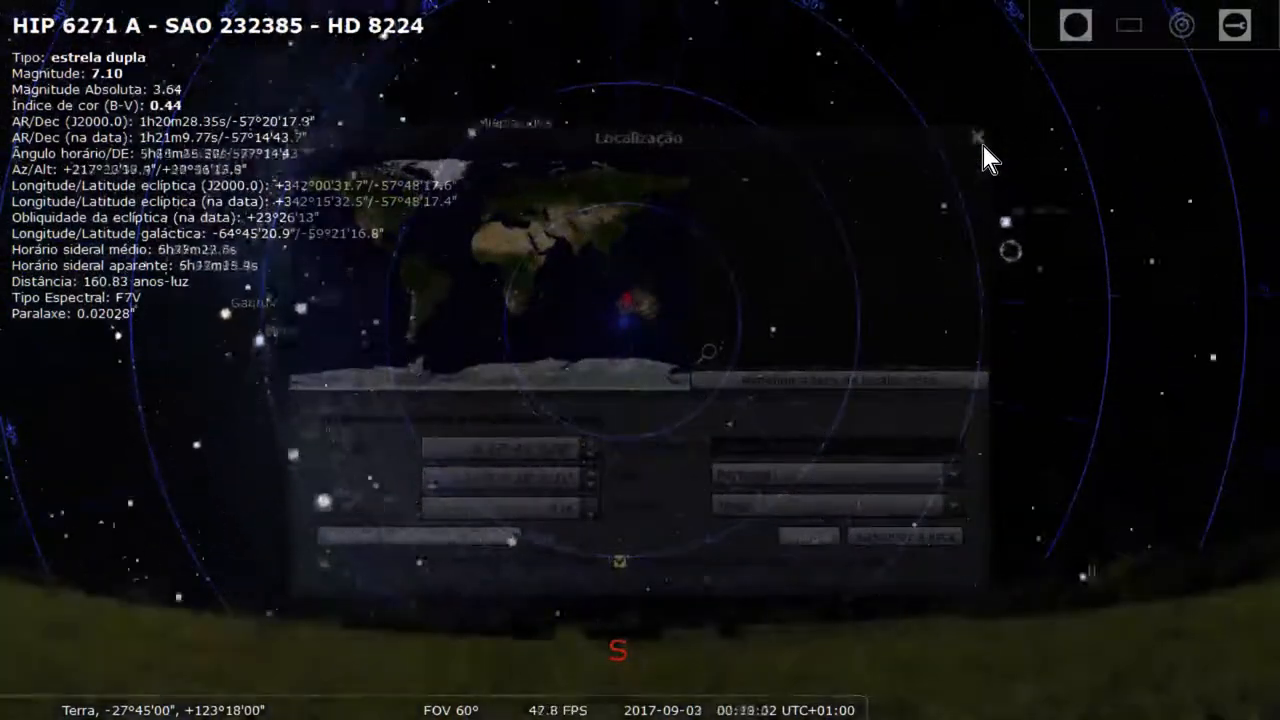
Close the Location window.
{"action": "left_click", "coordinate": [974, 132]}
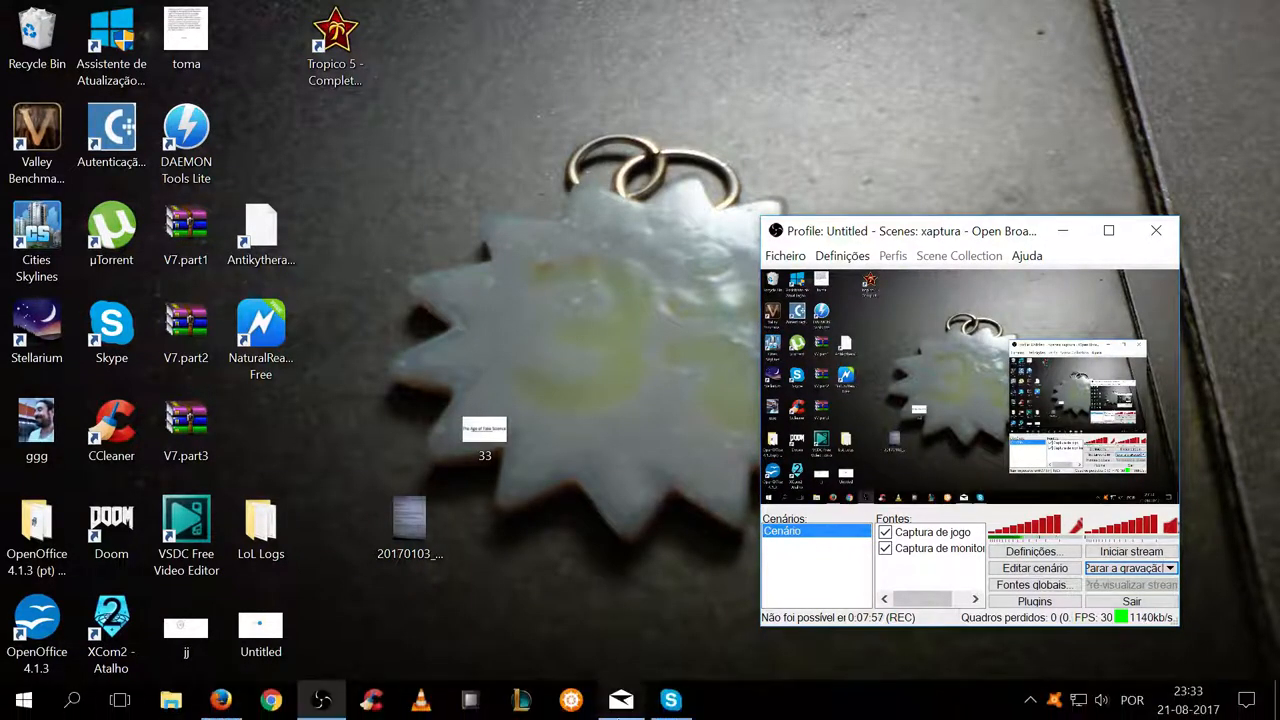
{"action": "mouse_move", "coordinate": [322, 700]}
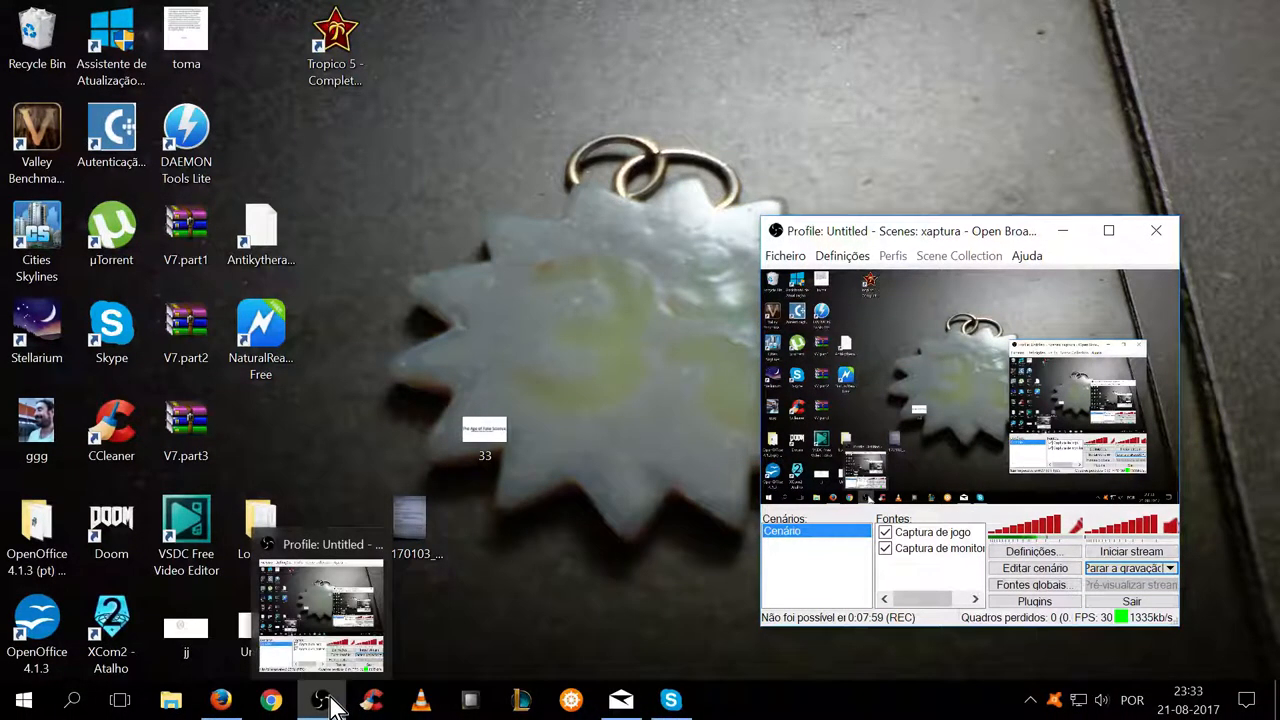